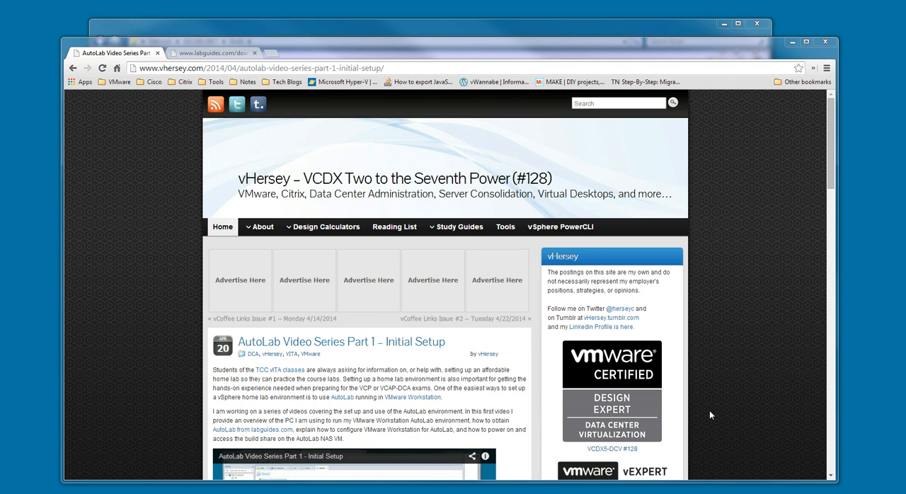
mouse_move(761, 461)
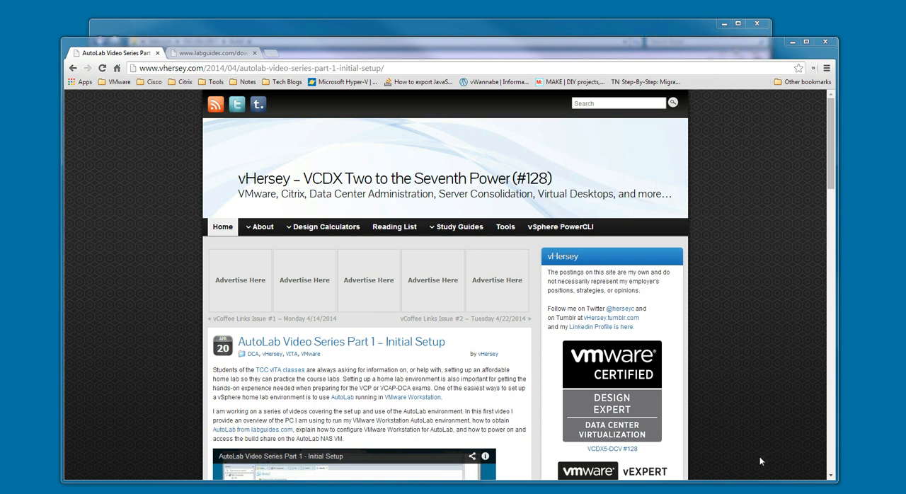
mouse_move(268, 94)
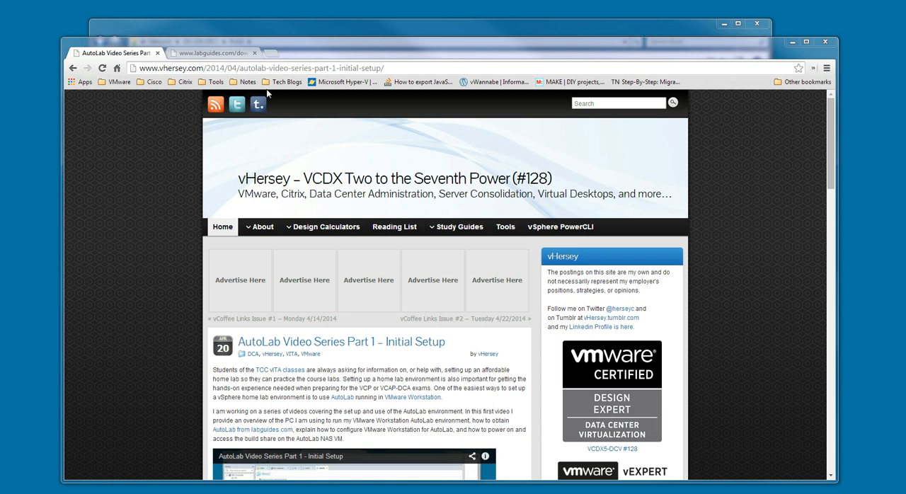
Show the vSphere5 AutoLab Deployment Guide PDF at its Core lab requirements section.
click(212, 53)
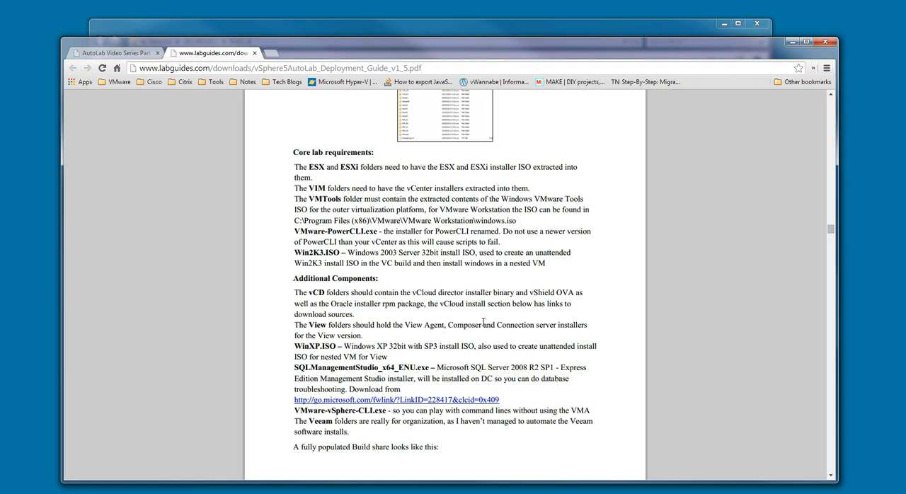
mouse_move(492, 324)
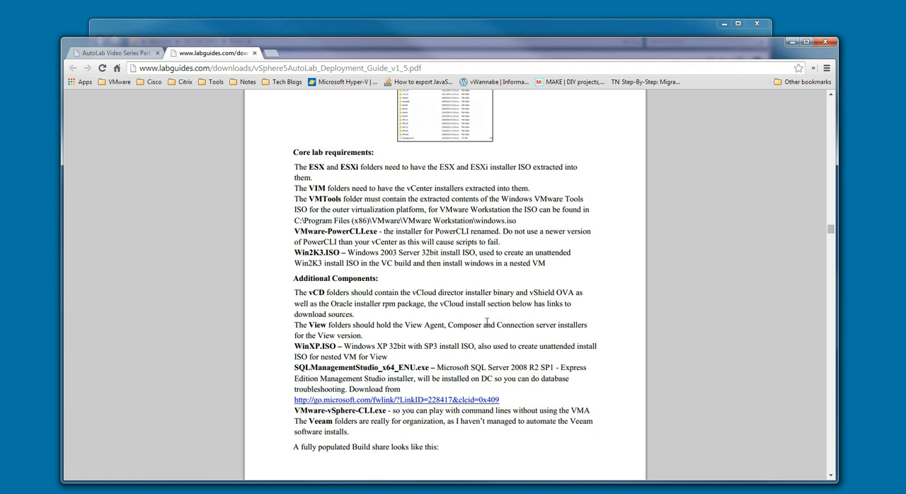
mouse_move(468, 293)
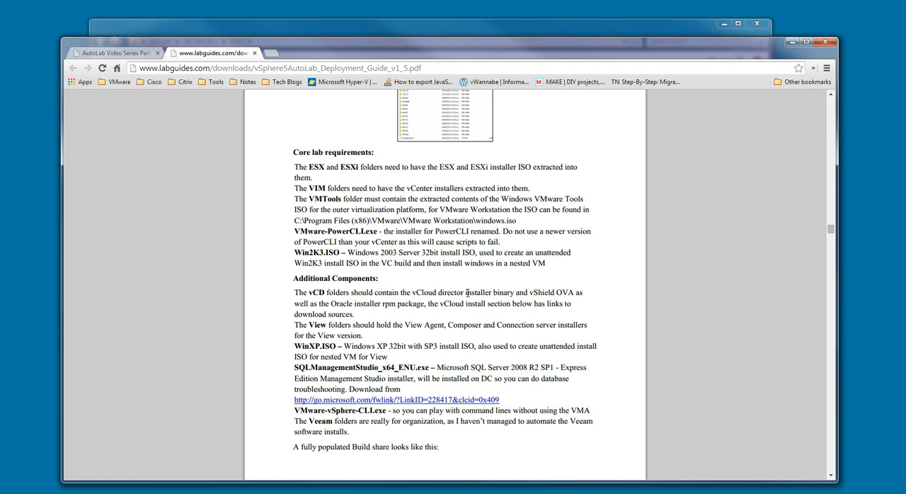
mouse_move(466, 293)
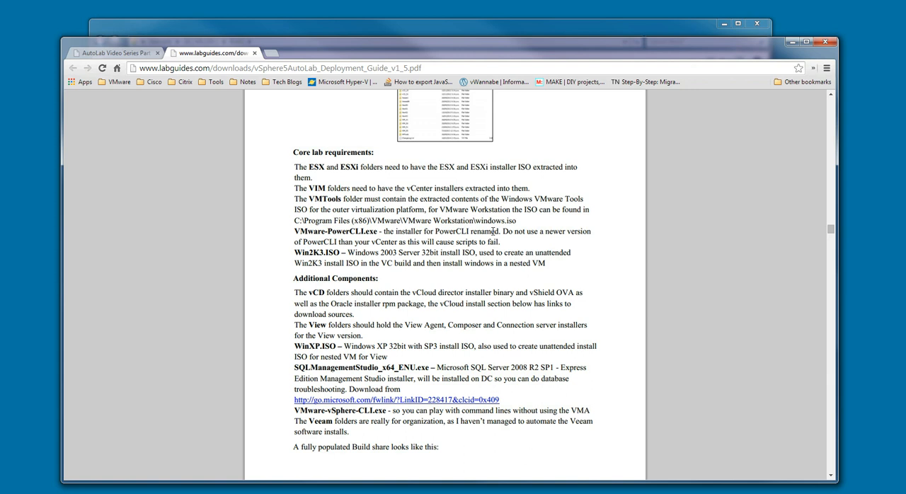
mouse_move(348, 38)
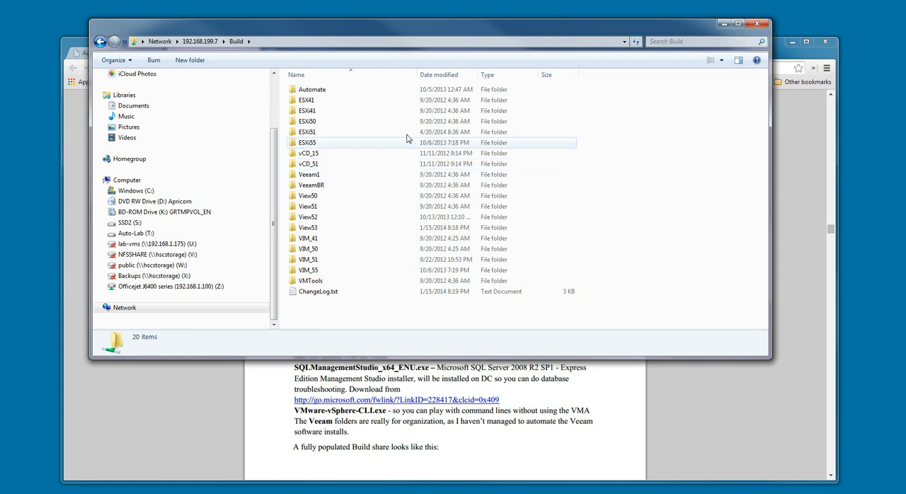
Bring up the Build share window listing its 20 empty folders, including ESXi, VIM and Veeam.
click(343, 121)
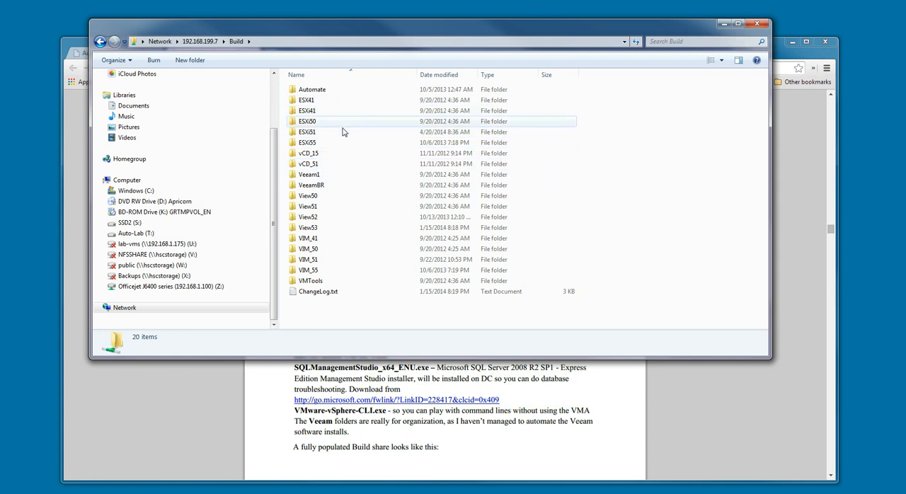
mouse_move(340, 148)
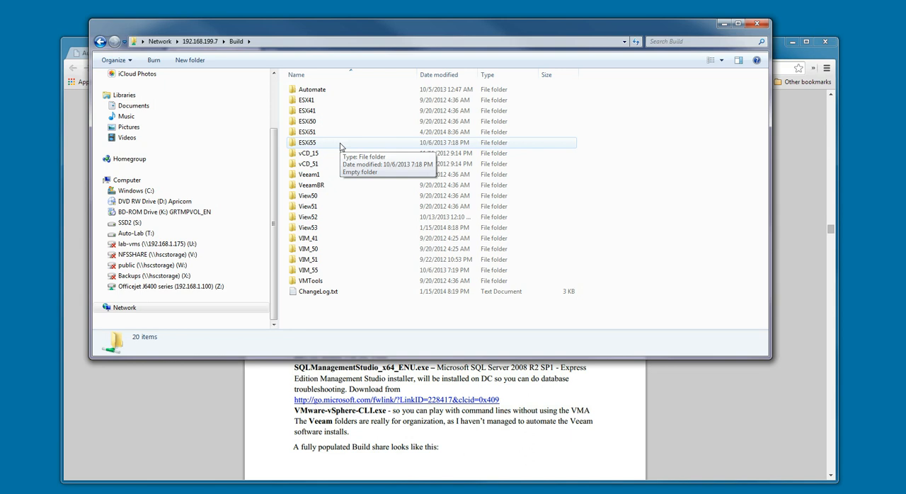
mouse_move(347, 146)
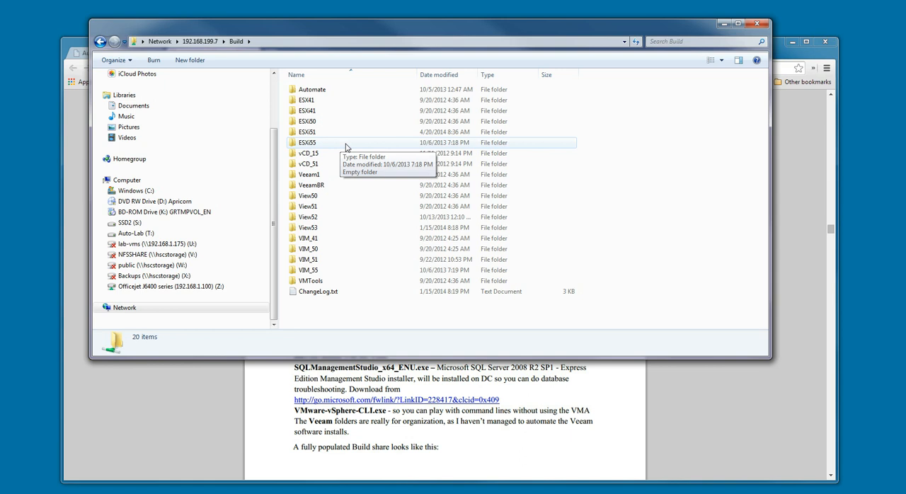
mouse_move(308, 145)
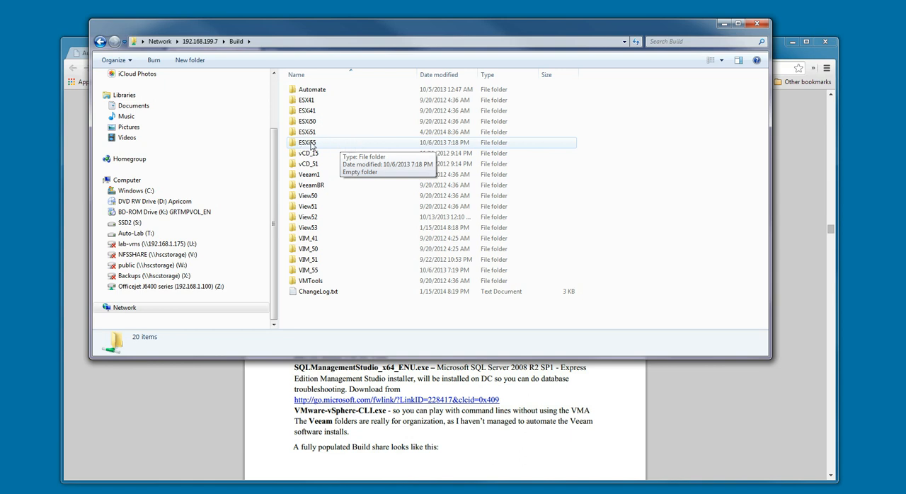
mouse_move(320, 149)
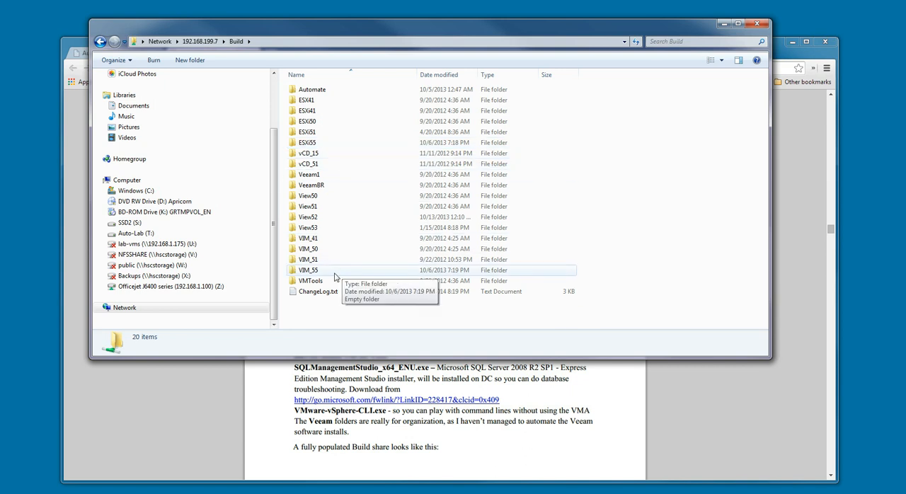
mouse_move(329, 275)
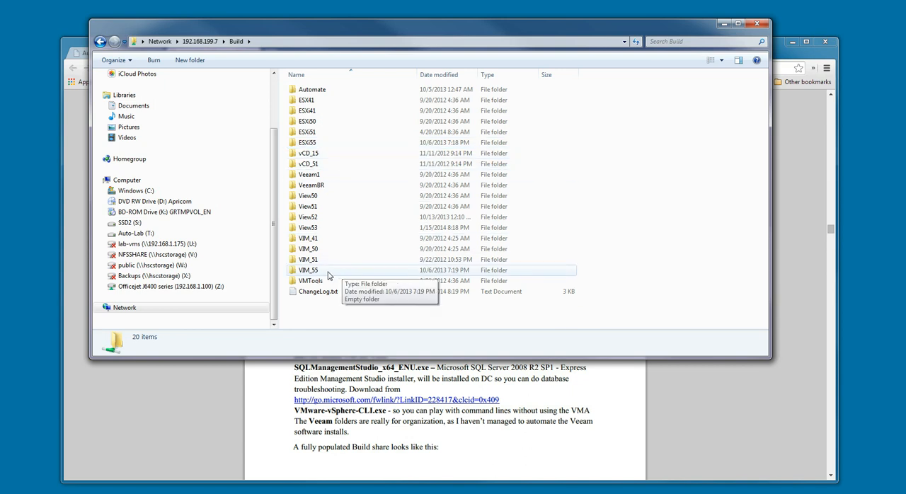
mouse_move(319, 280)
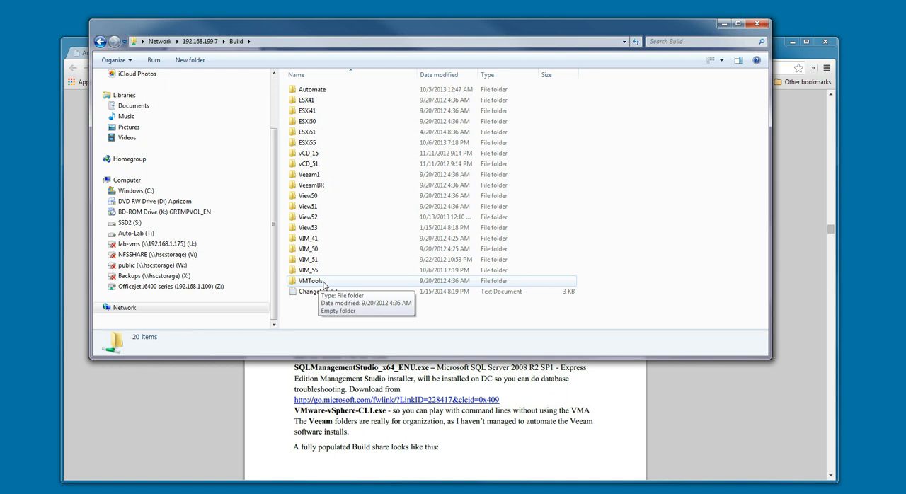
mouse_move(381, 328)
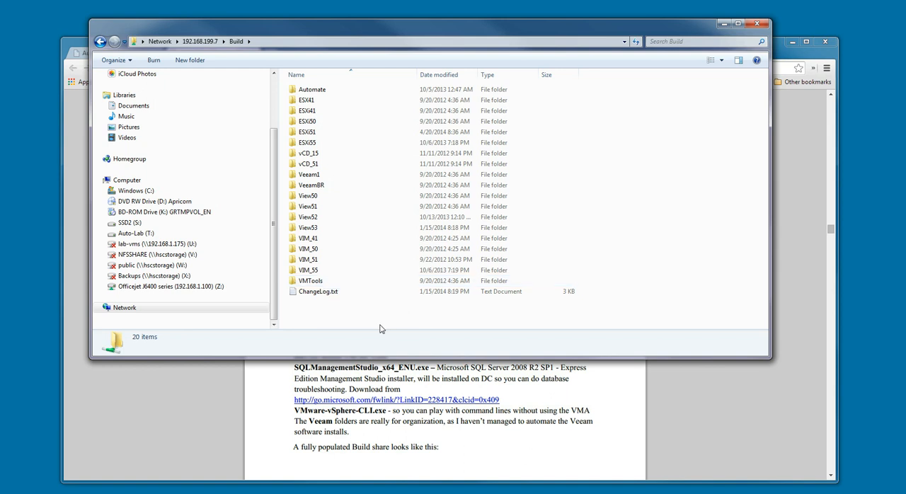
mouse_move(377, 327)
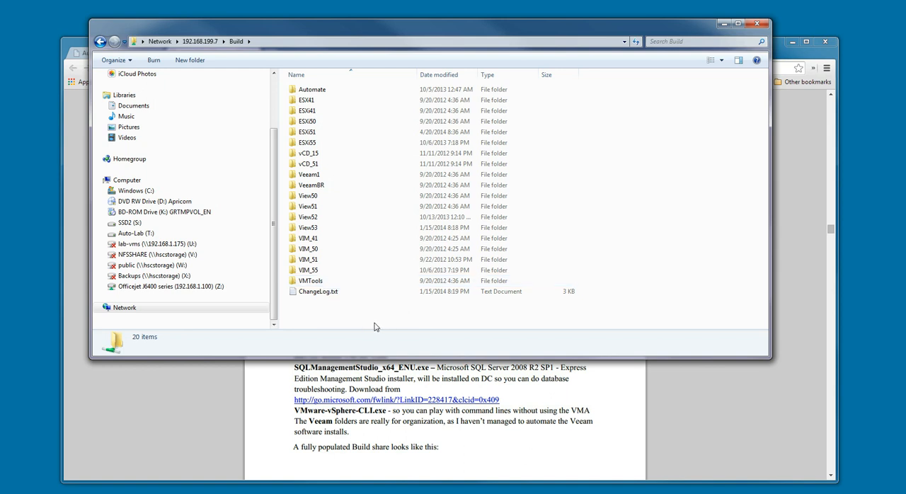
mouse_move(355, 319)
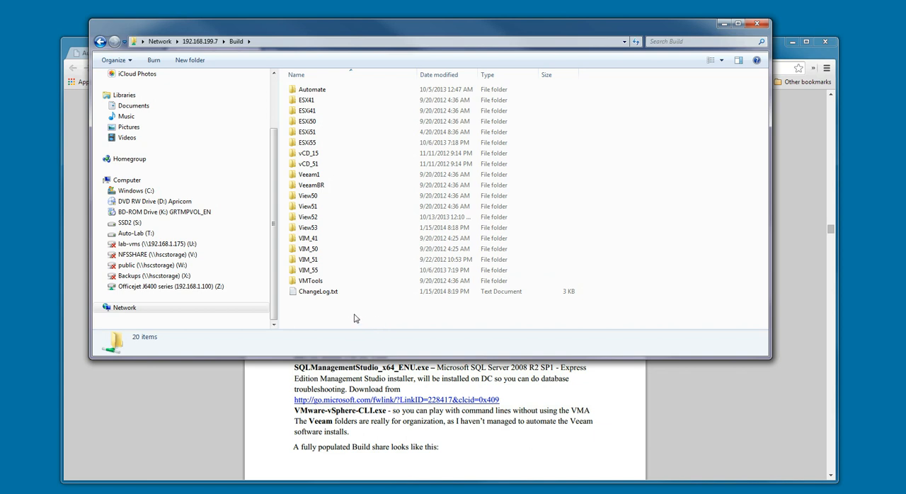
mouse_move(358, 324)
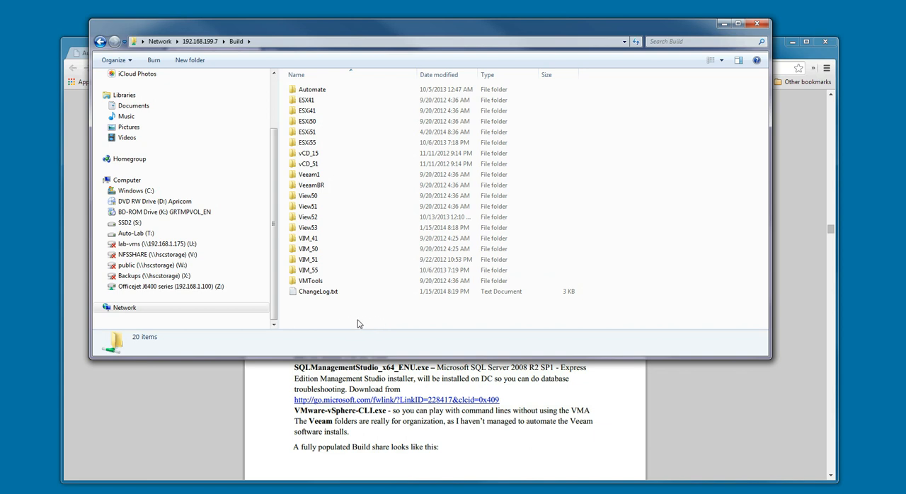
mouse_move(361, 322)
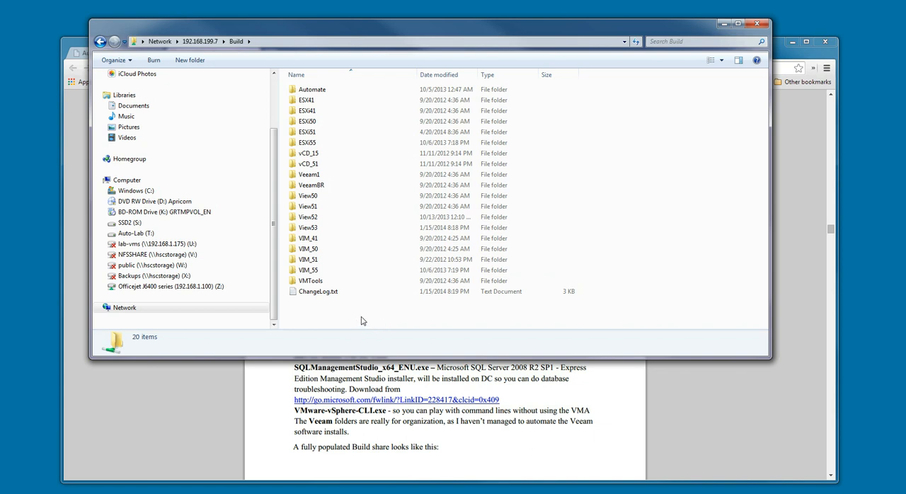
mouse_move(376, 321)
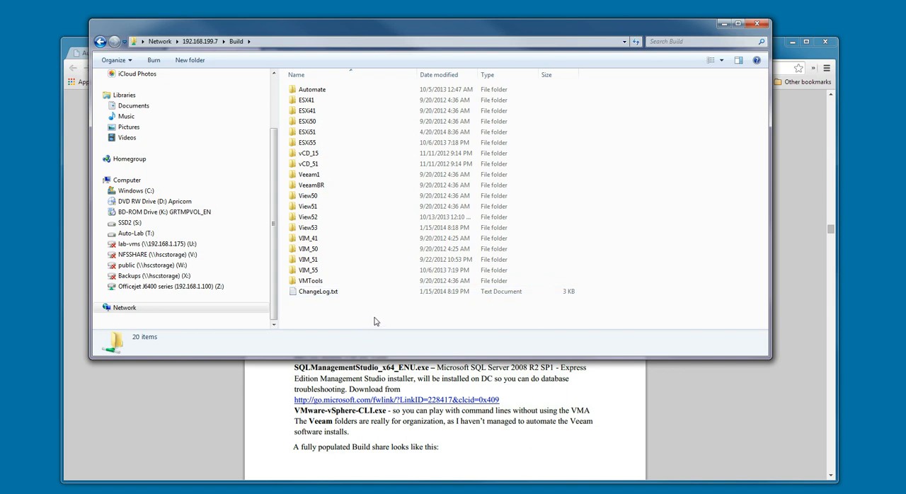
mouse_move(366, 320)
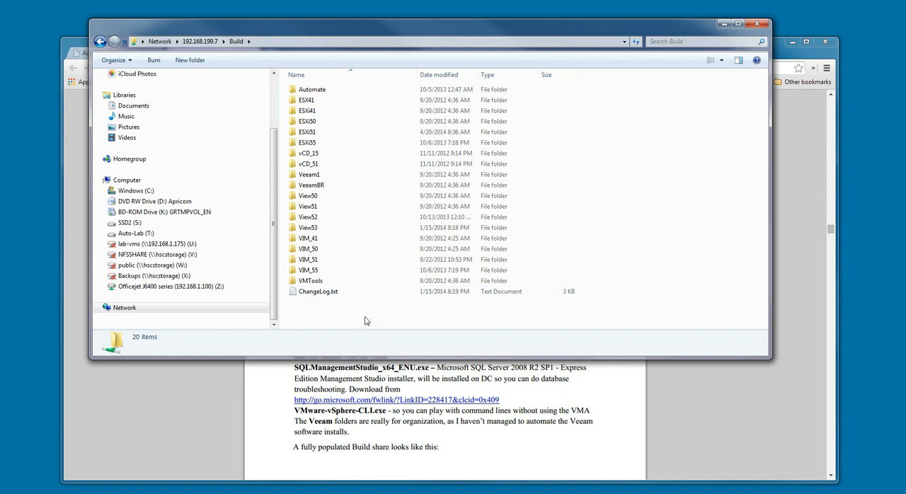
mouse_move(674, 411)
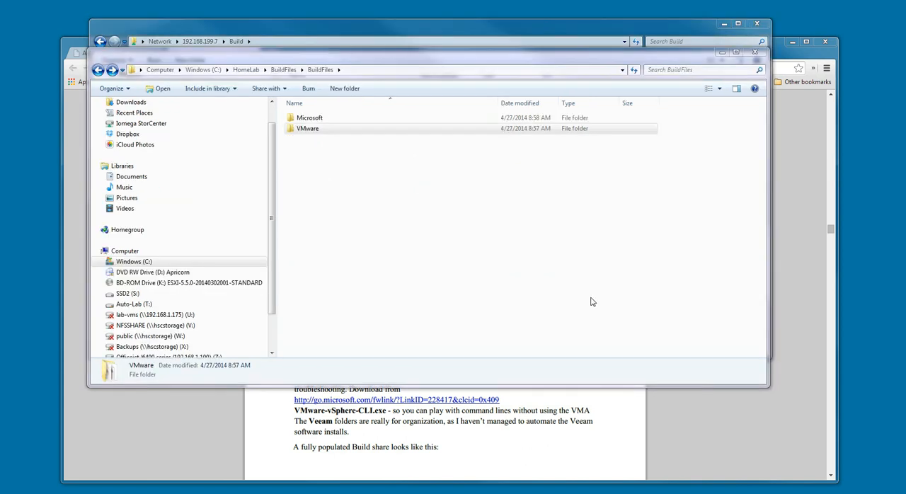
mouse_move(519, 293)
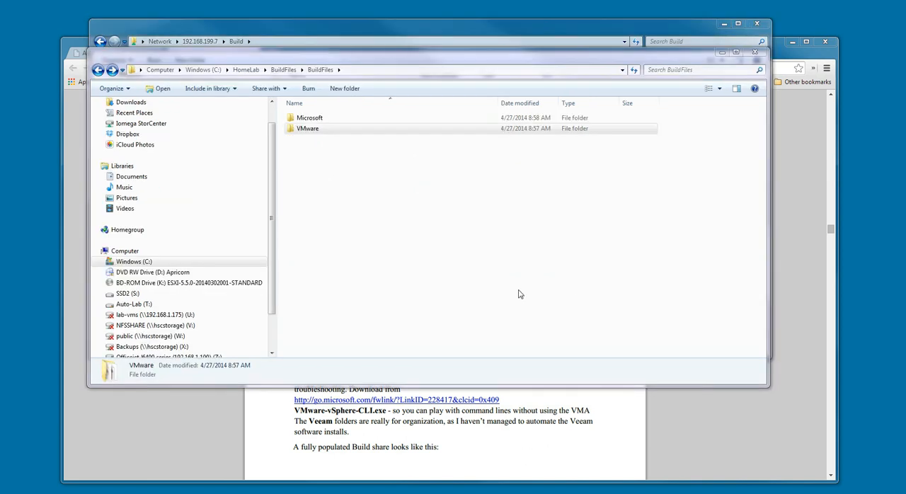
mouse_move(495, 276)
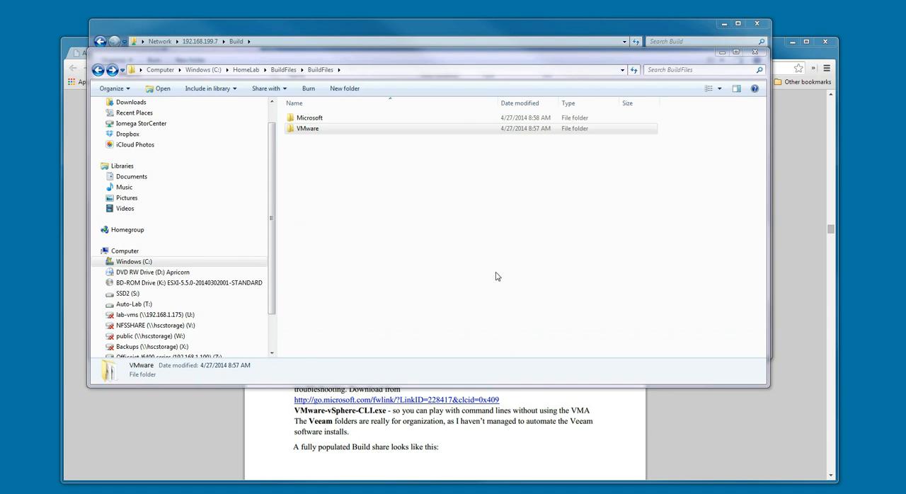
mouse_move(499, 275)
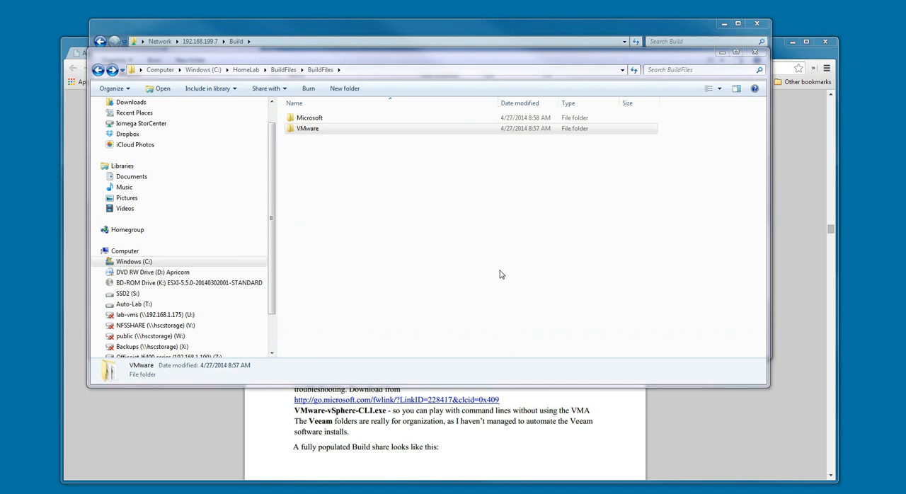
mouse_move(446, 267)
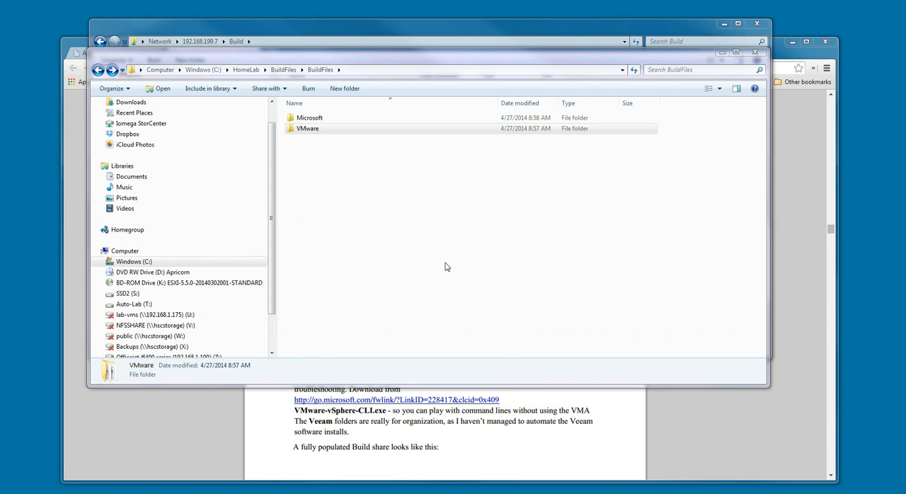
mouse_move(439, 270)
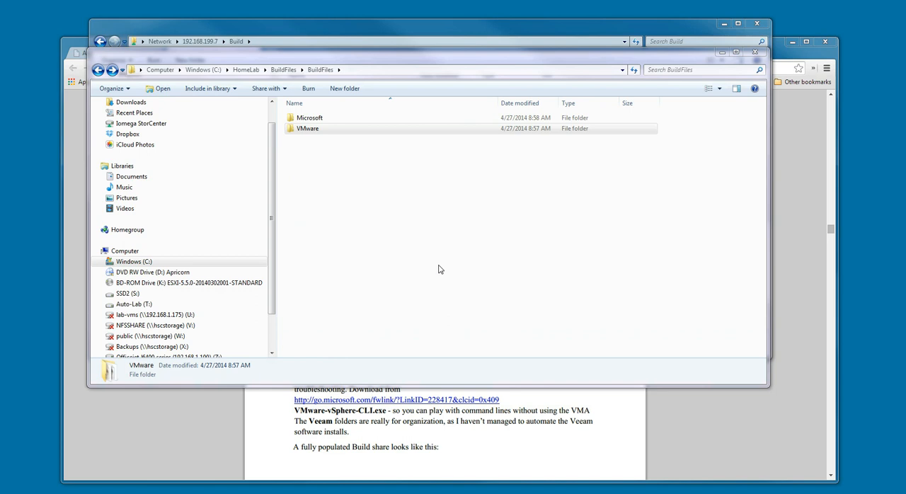
mouse_move(301, 155)
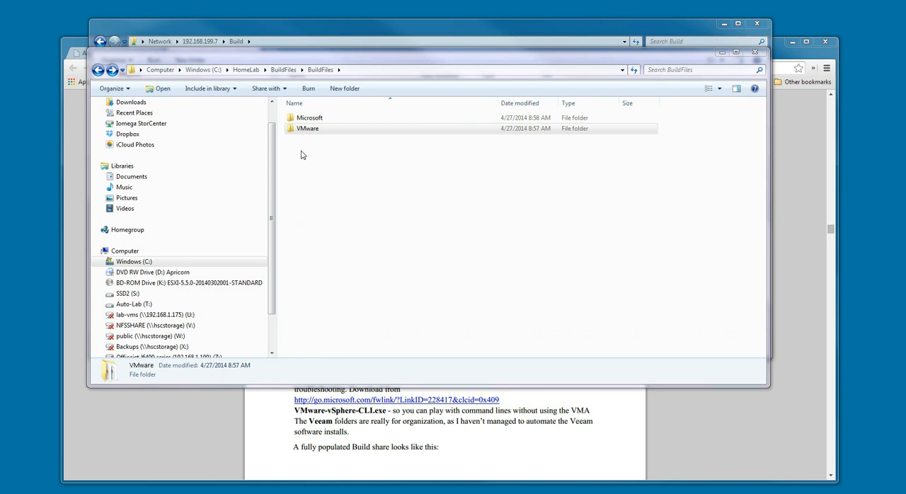
Open the local VMware folder holding PowerCLI, VIMSetup, VMvisor installer and vSphere CLI.
double_click(308, 129)
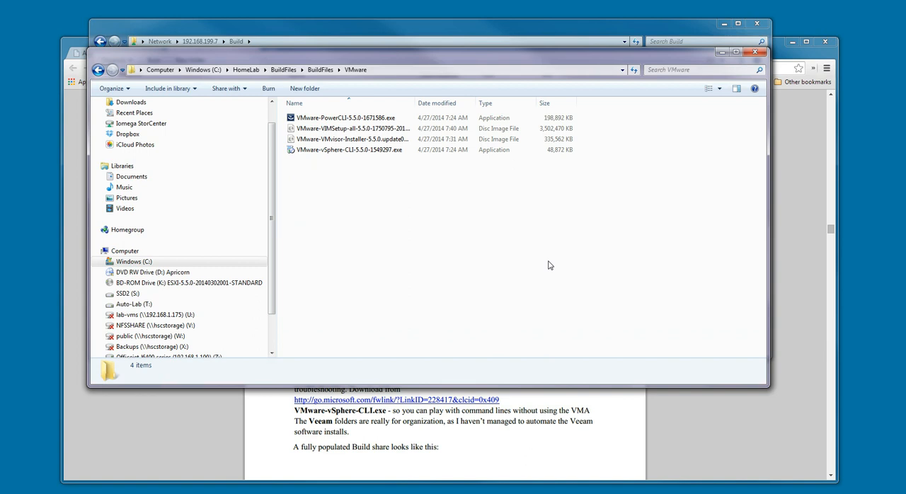
mouse_move(536, 290)
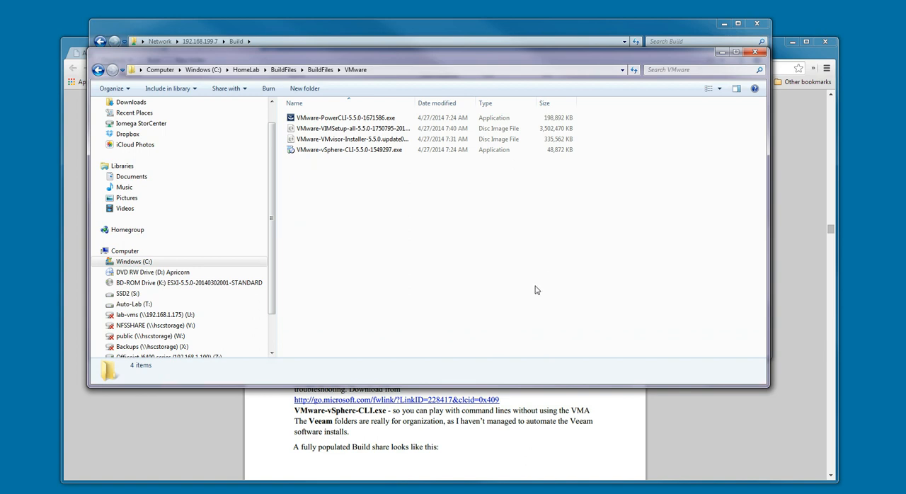
mouse_move(484, 245)
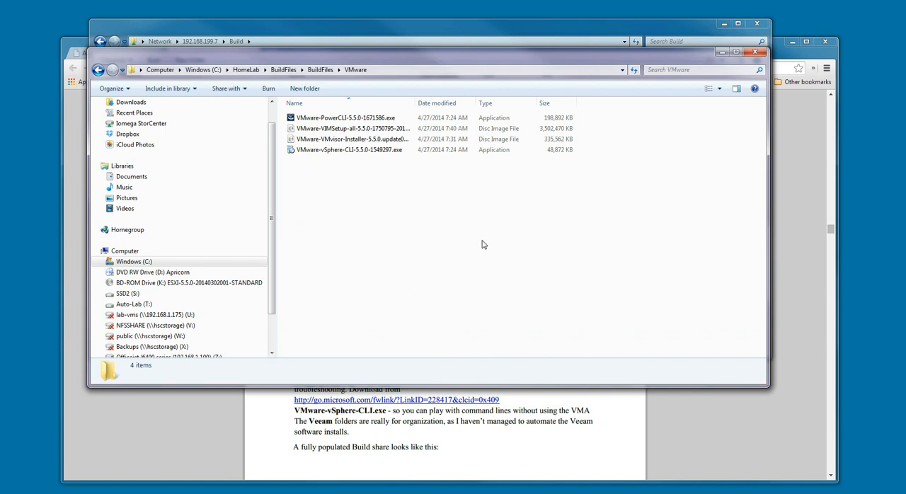
mouse_move(443, 225)
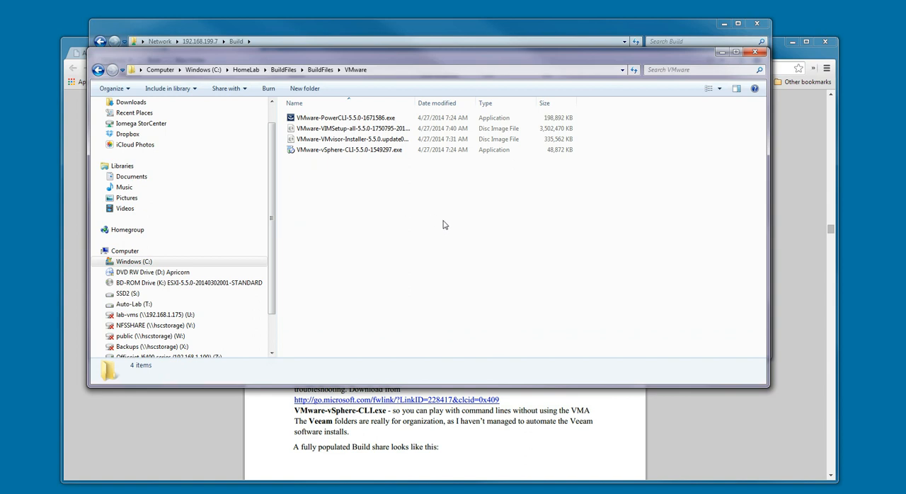
mouse_move(516, 255)
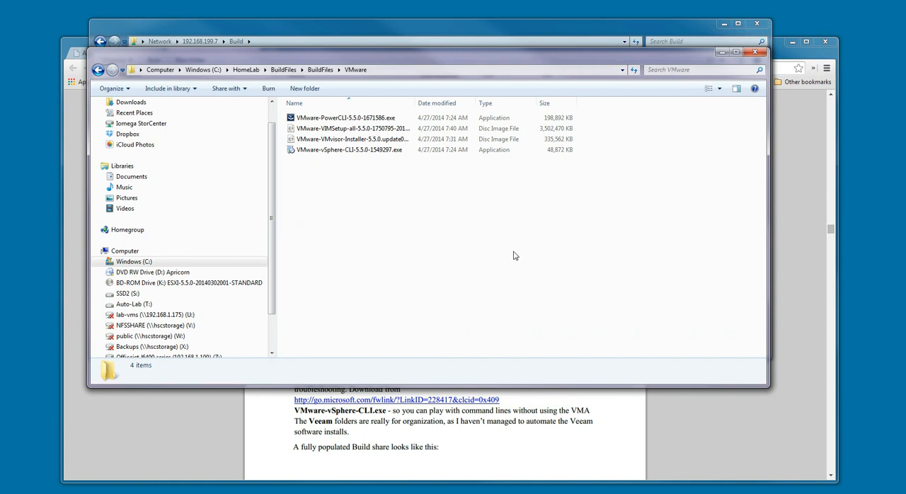
mouse_move(500, 254)
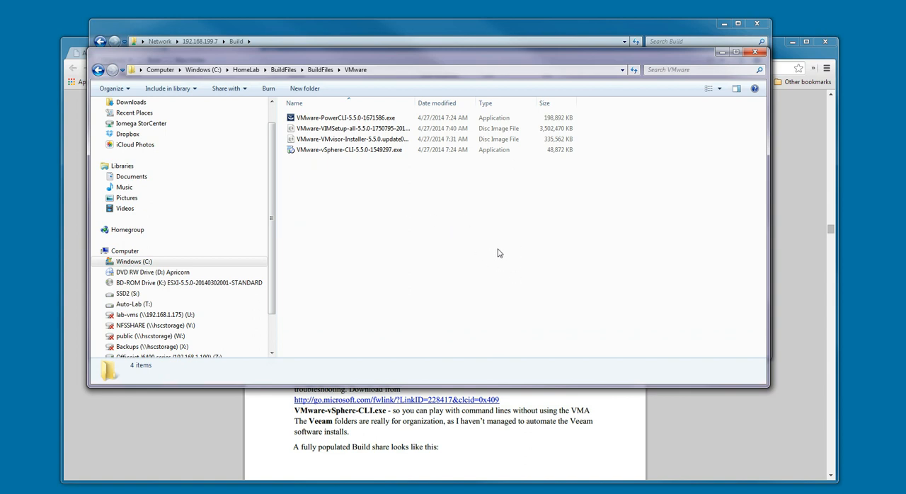
mouse_move(484, 253)
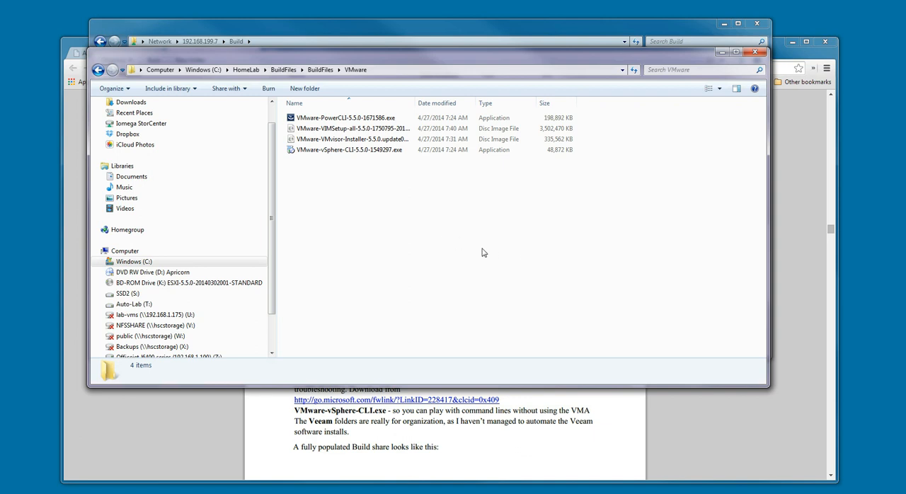
mouse_move(414, 218)
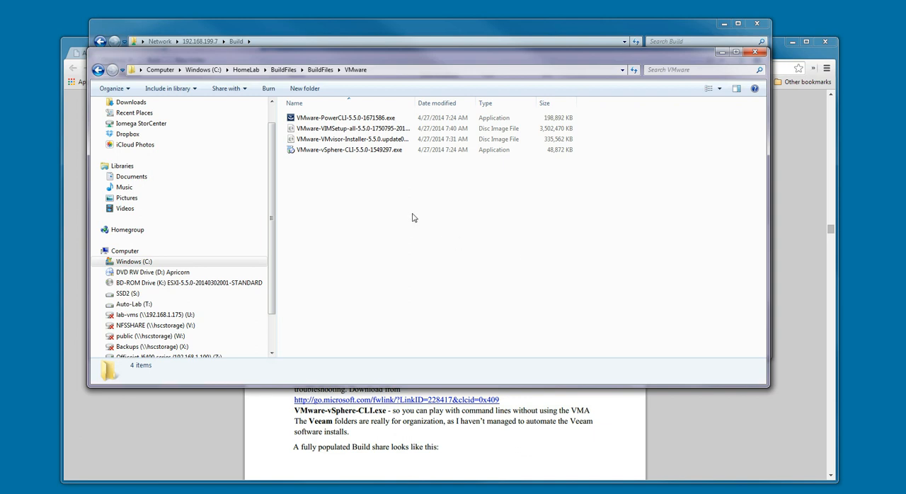
mouse_move(417, 218)
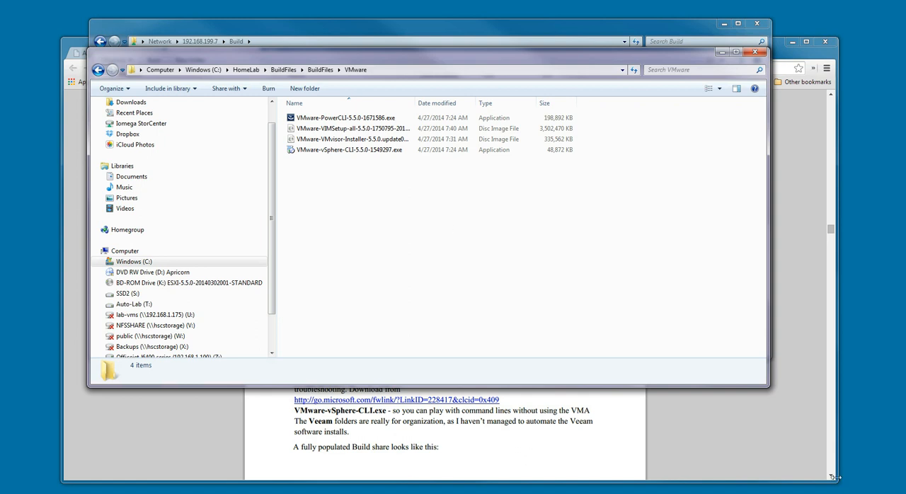
Mount the VMvisor ESXi 5.5 installer image as drive K and select all 94 files.
click(352, 139)
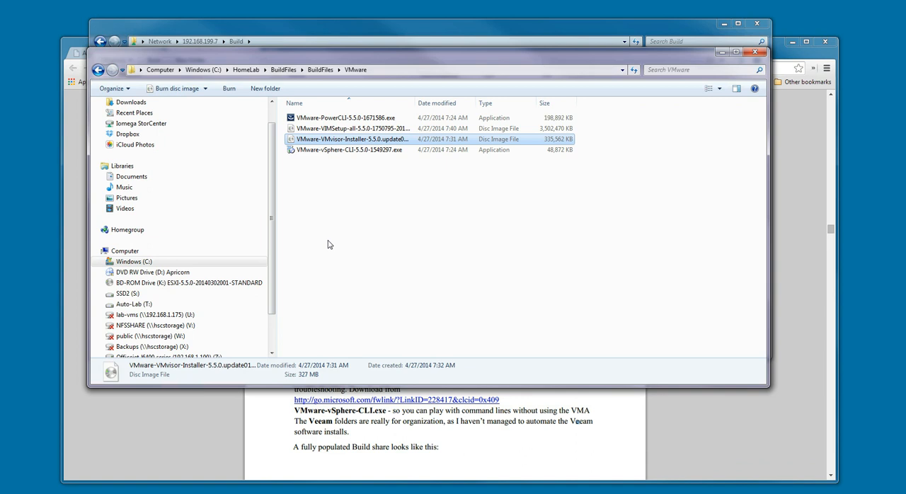
right_click(352, 138)
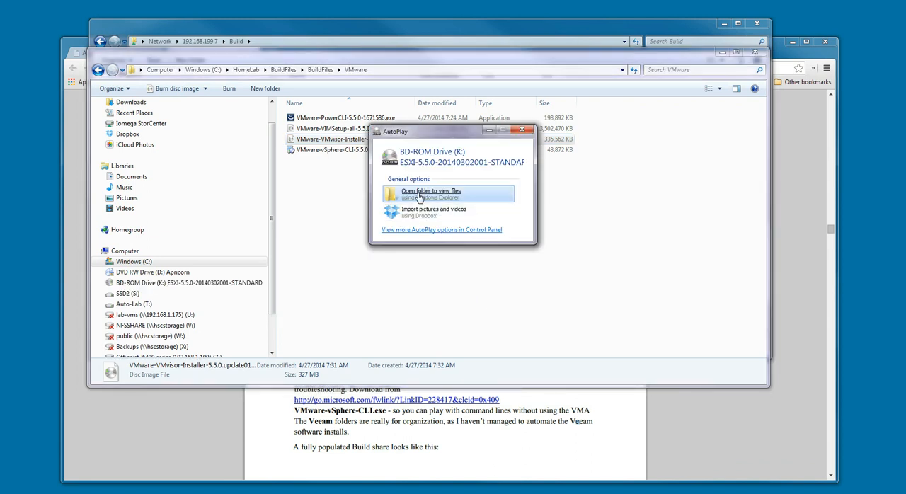
click(432, 191)
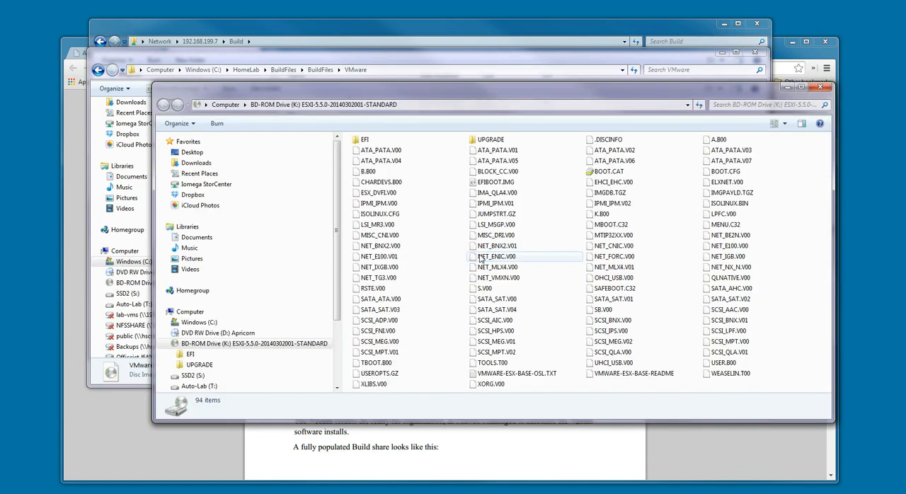
click(379, 256)
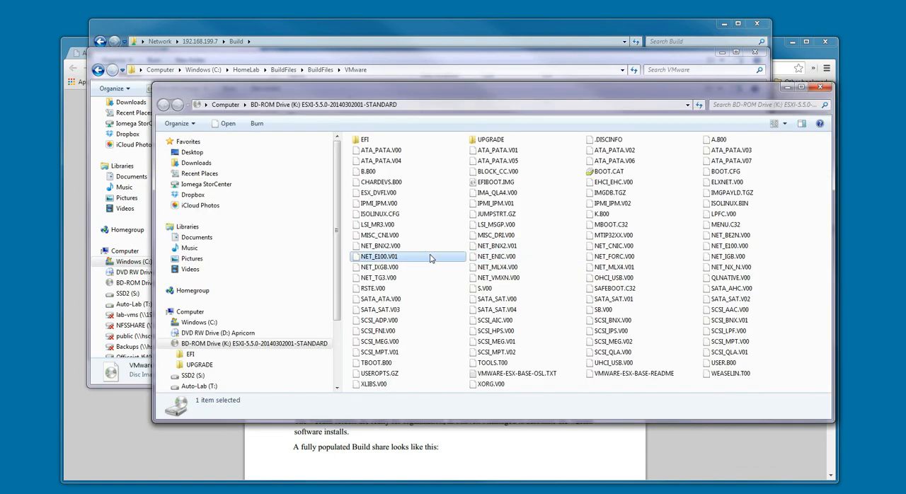
key(ctrl+a)
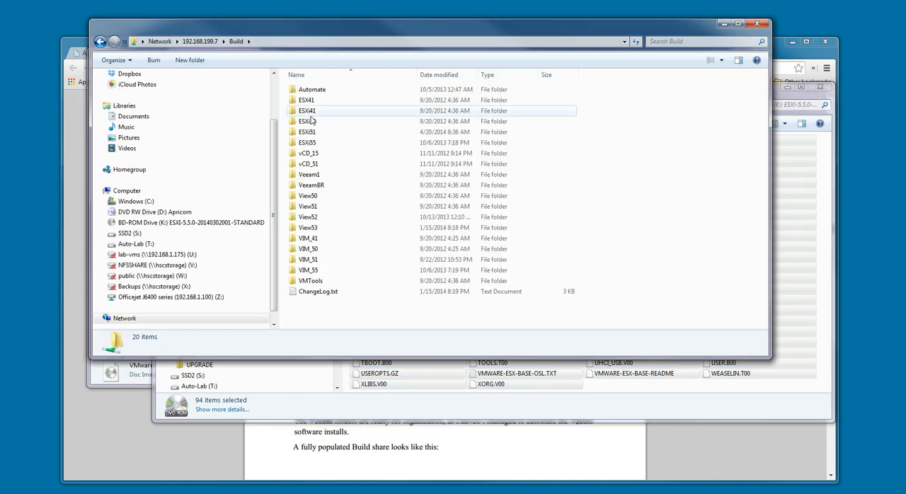
Open the empty ESXi55 folder on the Build share.
double_click(307, 142)
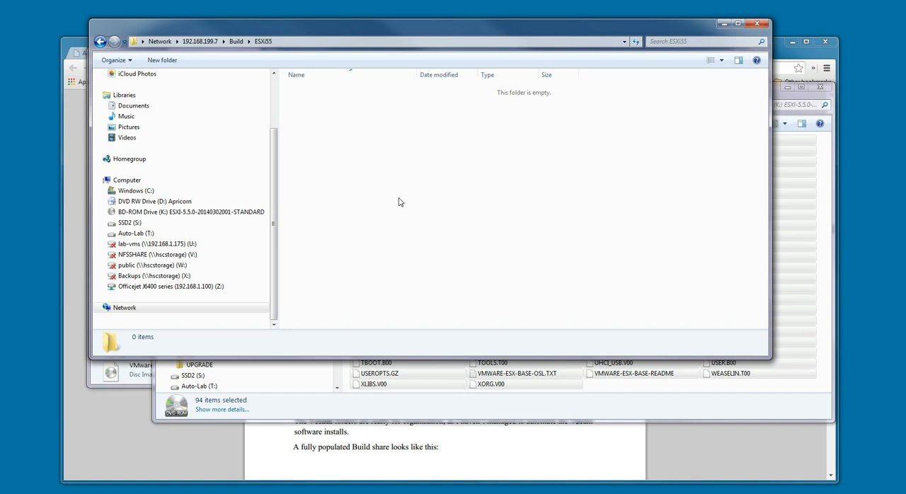
mouse_move(404, 203)
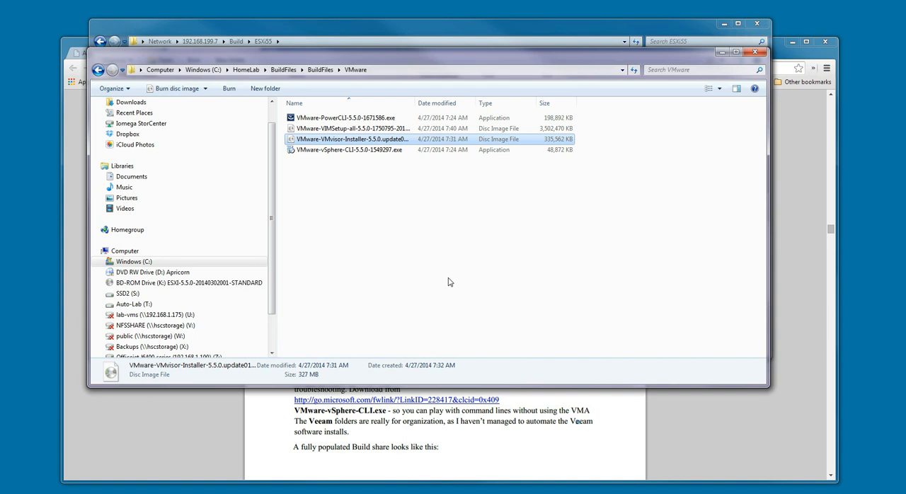
Mount the VIMSetup image, select all 22 items, and open the Build share's VIM_55 folder.
right_click(352, 128)
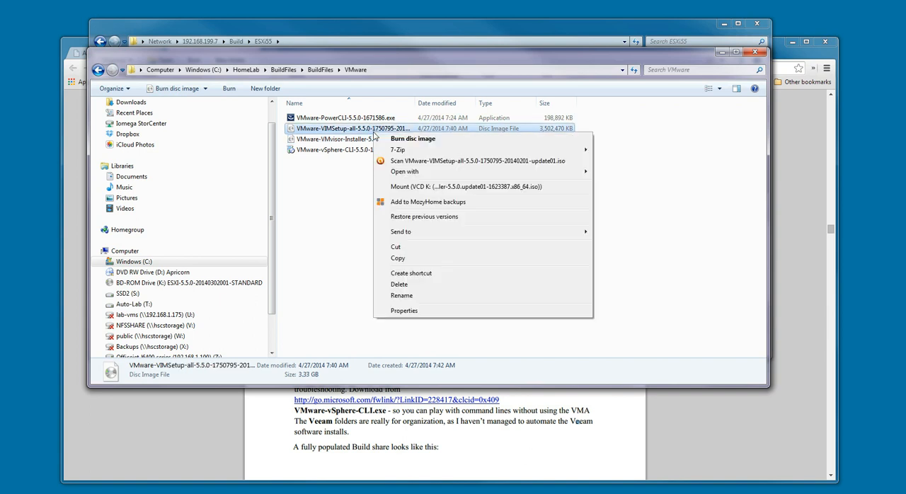
mouse_move(417, 191)
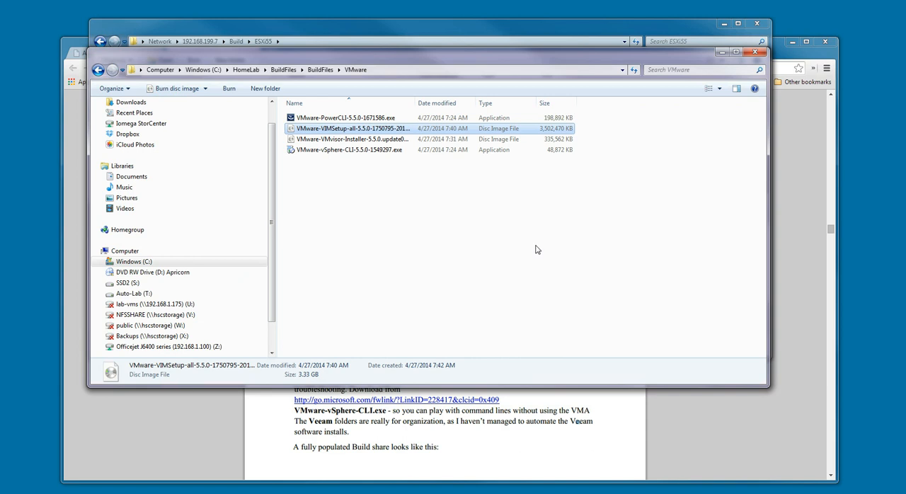
mouse_move(533, 250)
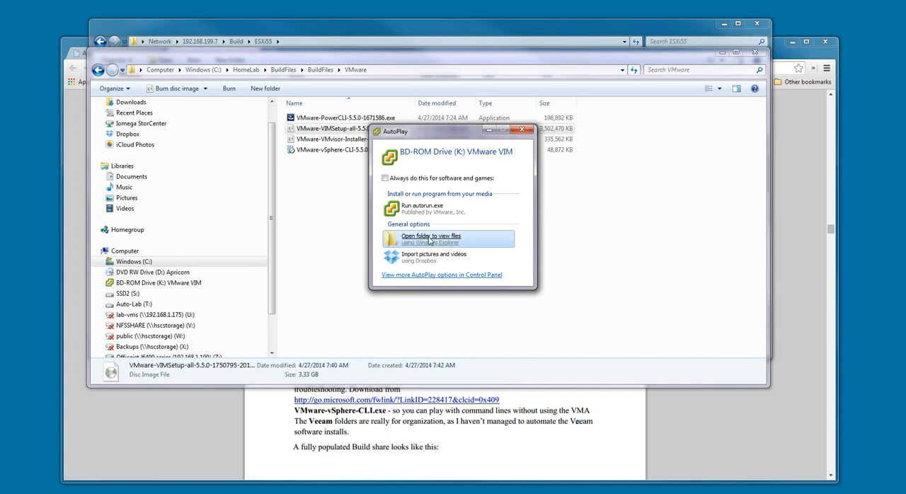
click(431, 239)
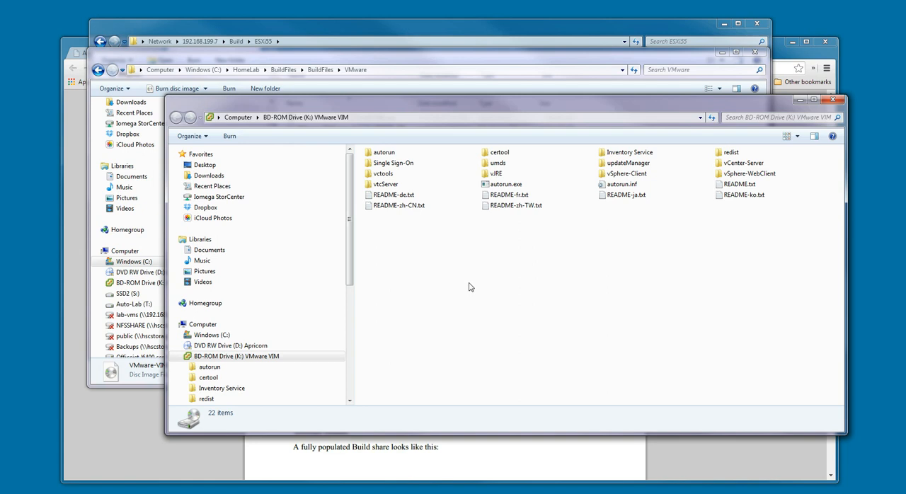
key(ctrl+a)
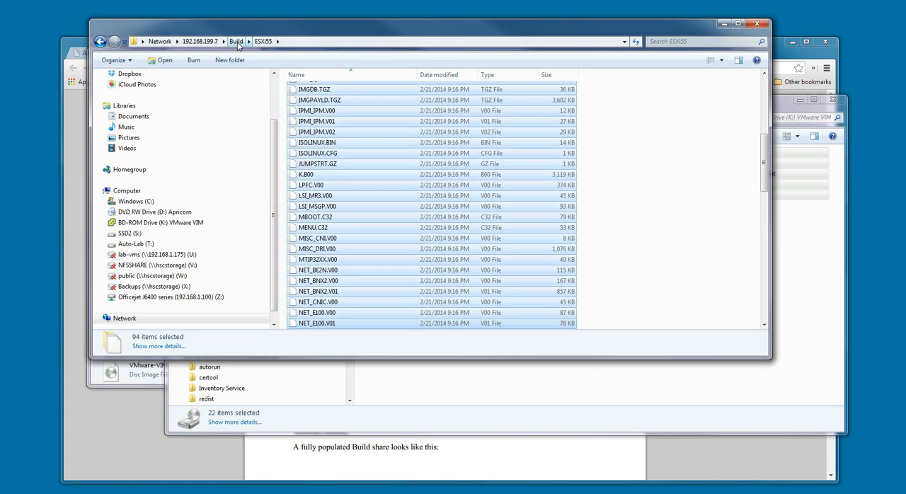
click(236, 41)
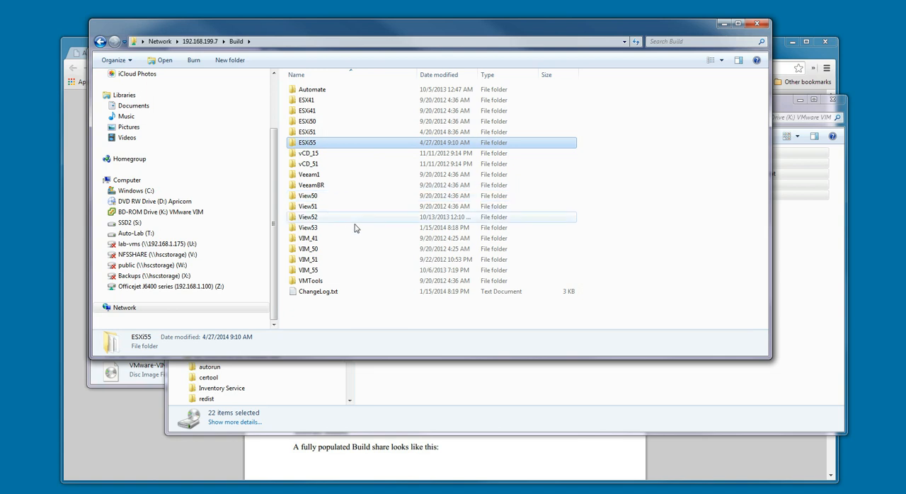
double_click(308, 270)
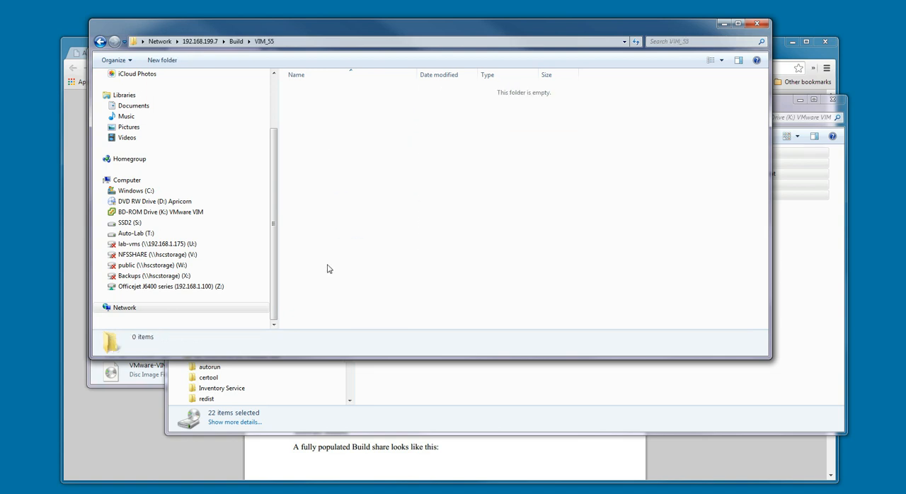
mouse_move(408, 221)
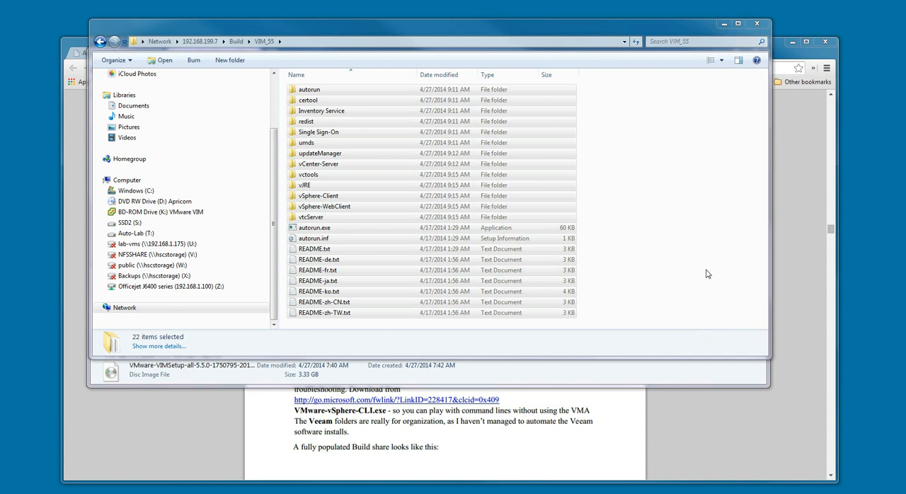
mouse_move(701, 293)
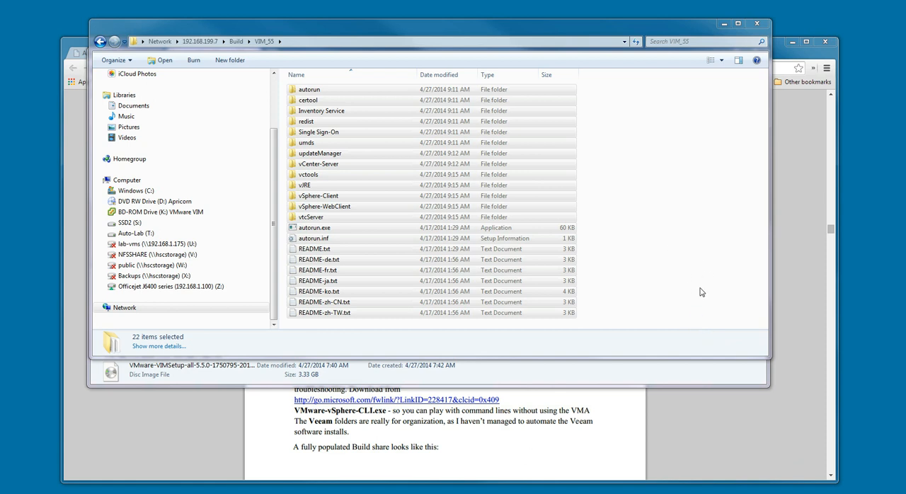
mouse_move(579, 156)
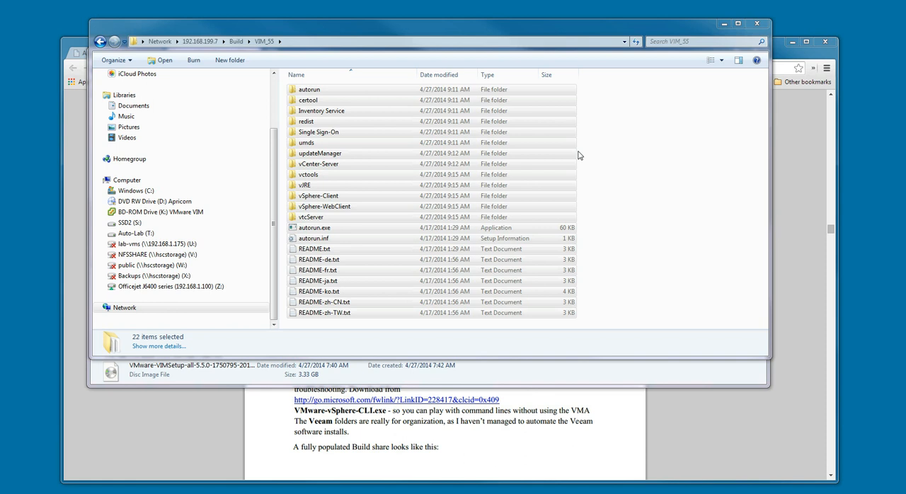
mouse_move(630, 212)
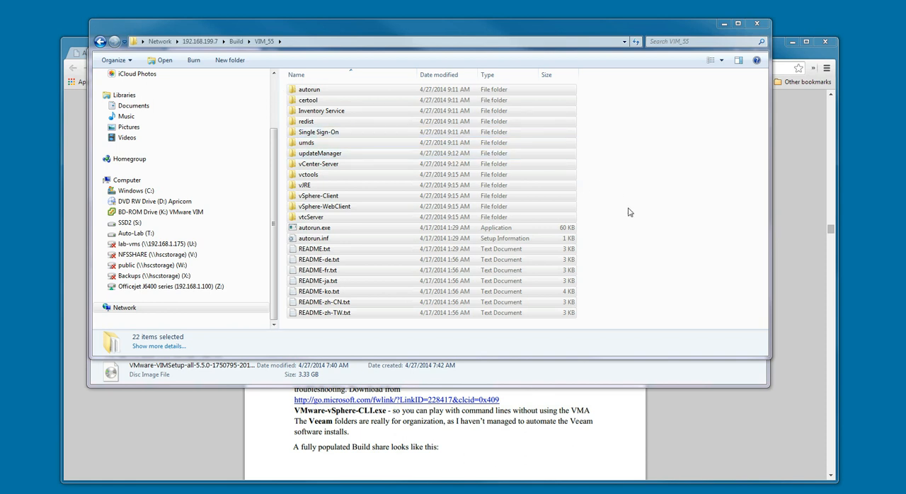
Copy the vSphere CLI and PowerCLI installers and paste them into the Build share.
click(236, 41)
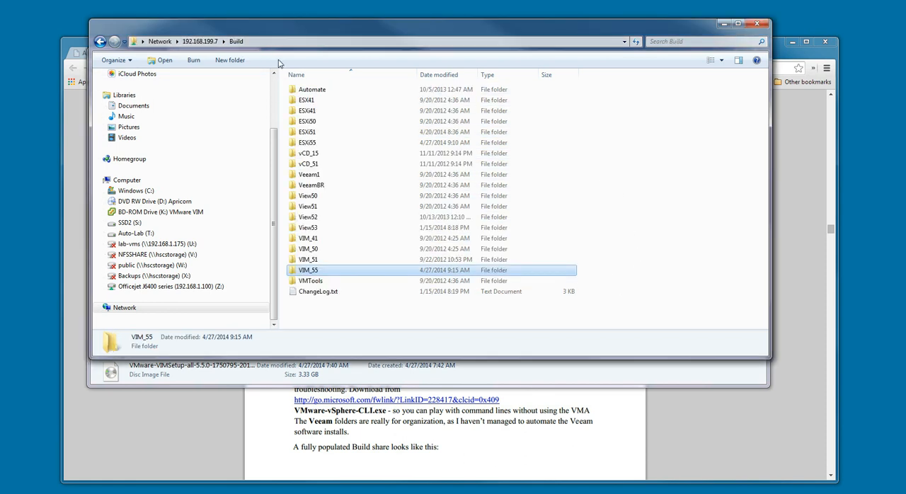
mouse_move(308, 143)
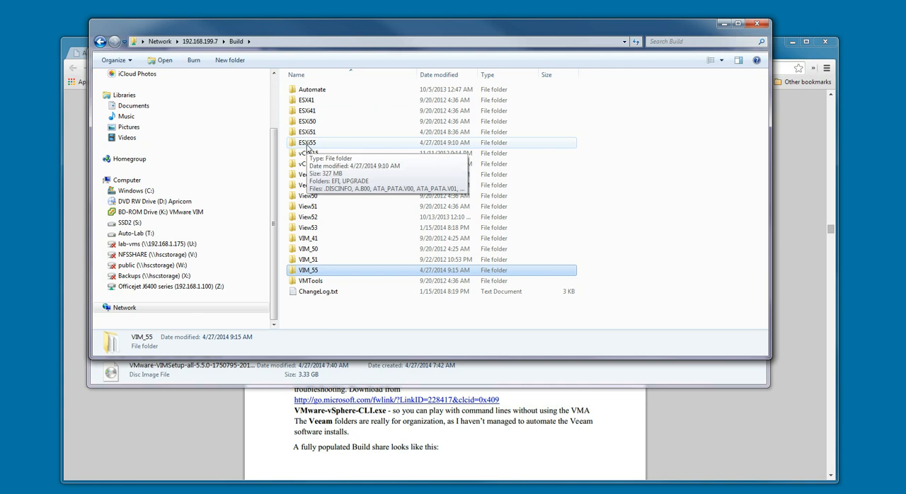
mouse_move(309, 281)
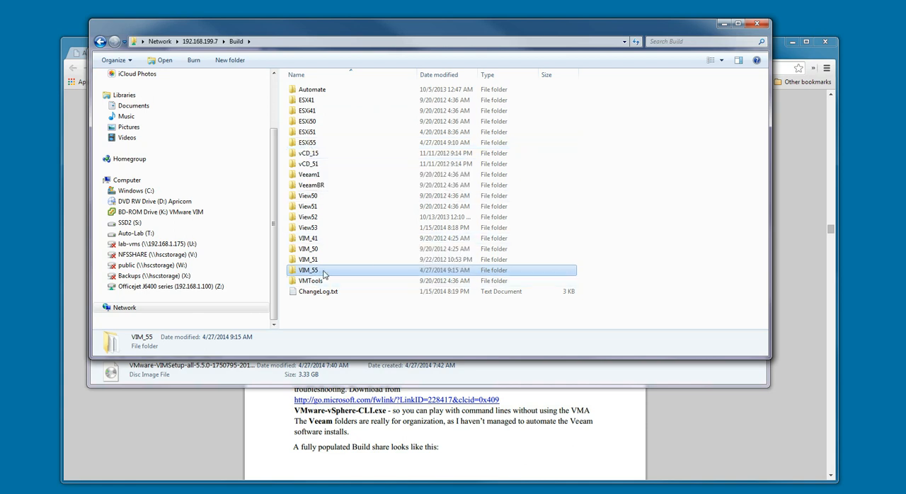
mouse_move(550, 276)
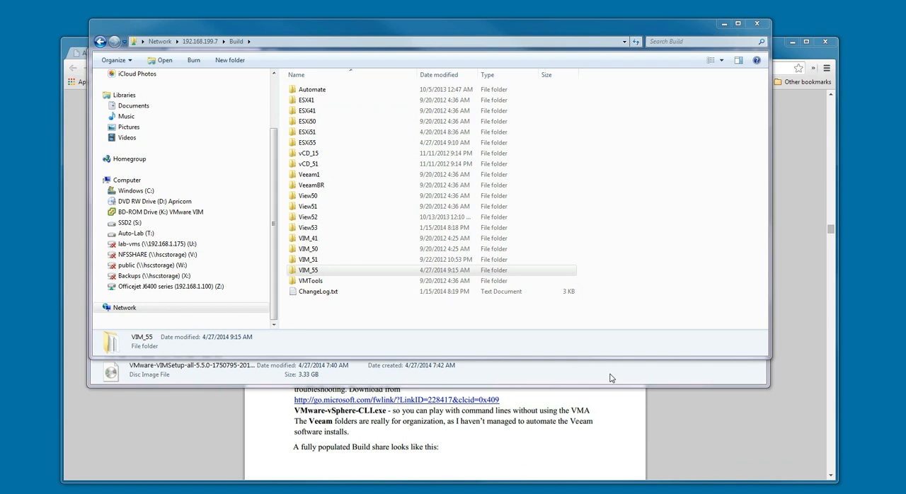
right_click(339, 149)
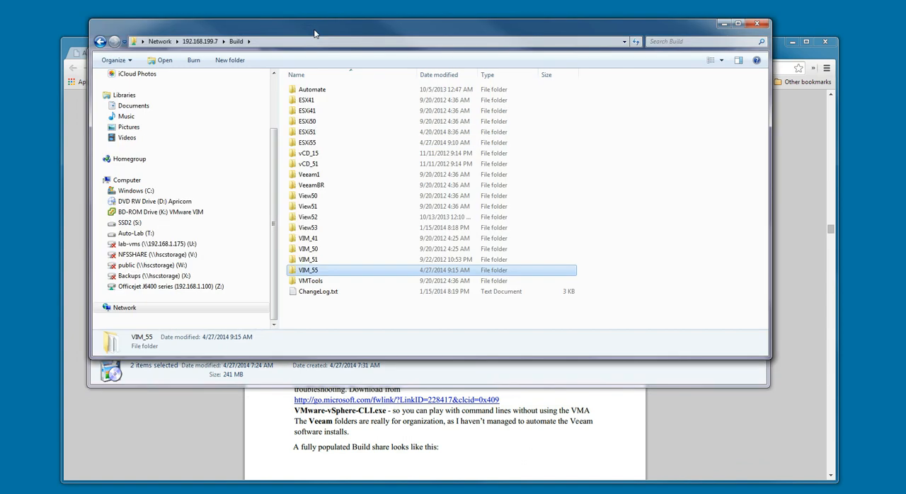
mouse_move(363, 316)
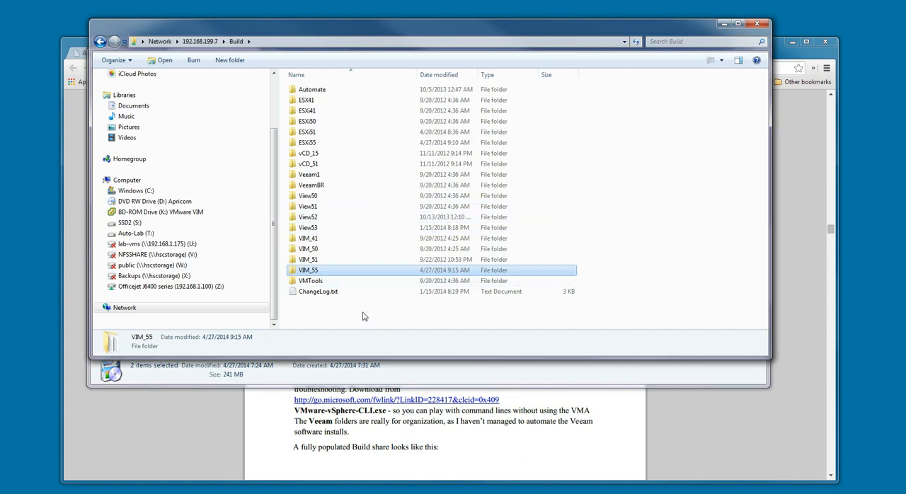
right_click(428, 312)
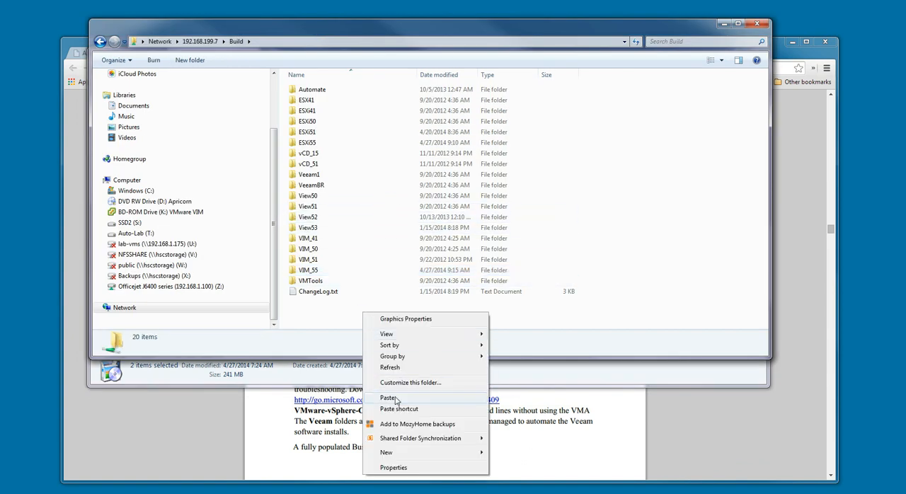
click(388, 398)
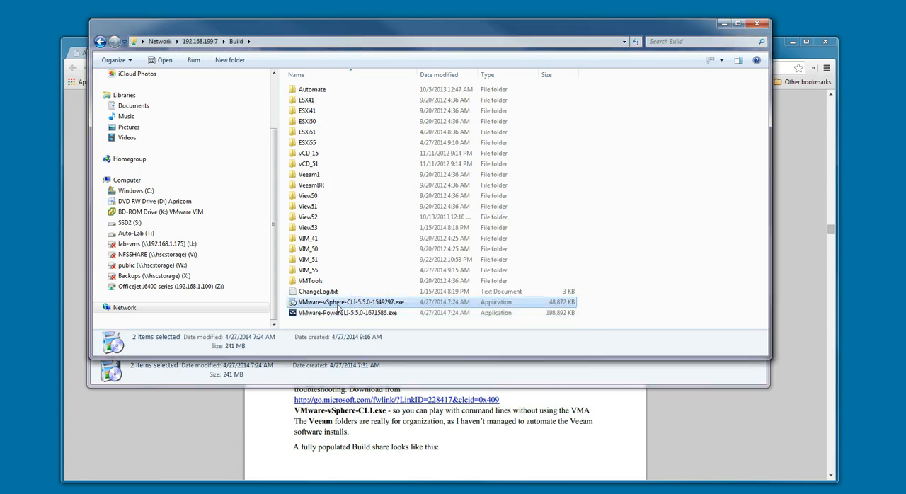
Rename the installers to VMware-vSphere-CLI.exe and VMware-PowerCLI.exe.
right_click(351, 302)
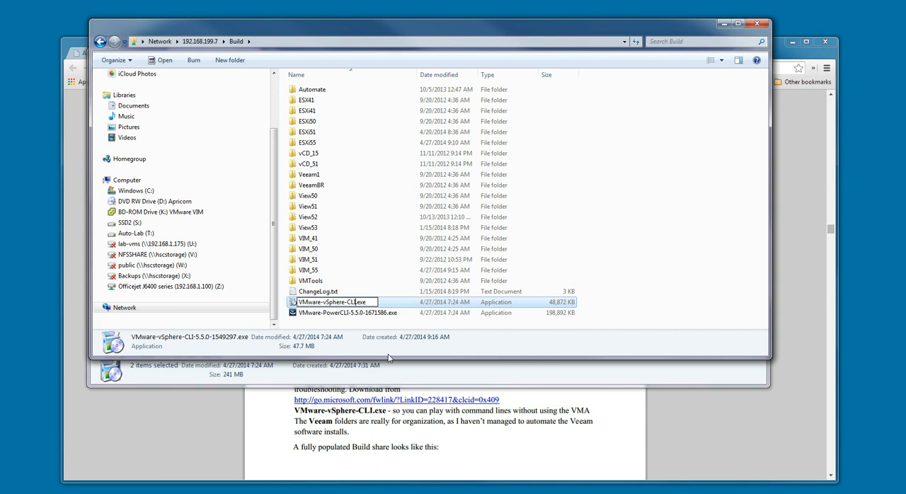
click(346, 312)
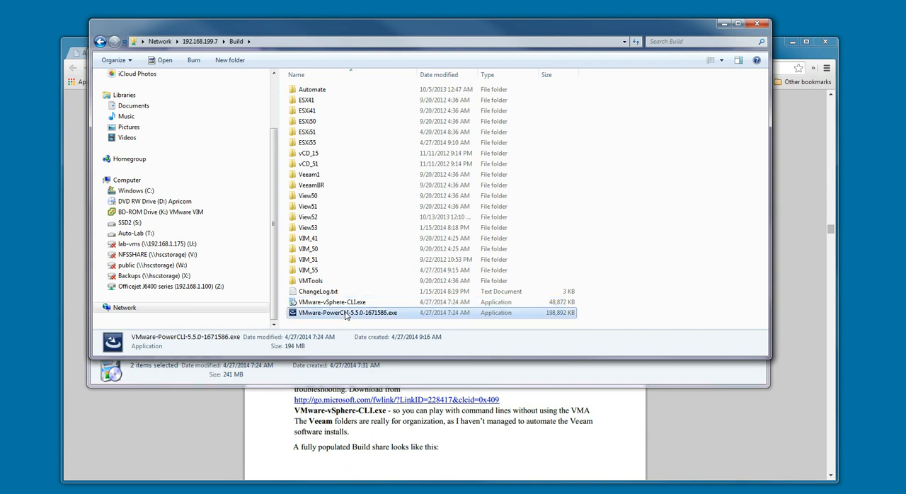
right_click(346, 312)
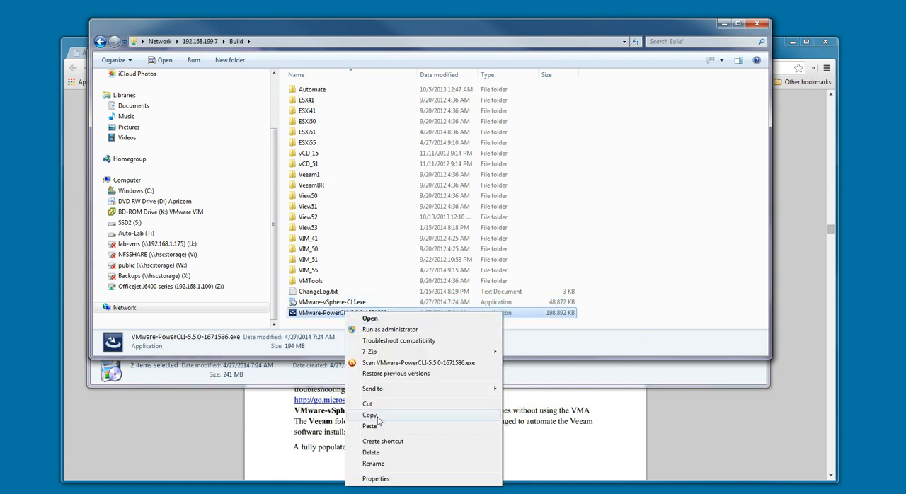
click(374, 463)
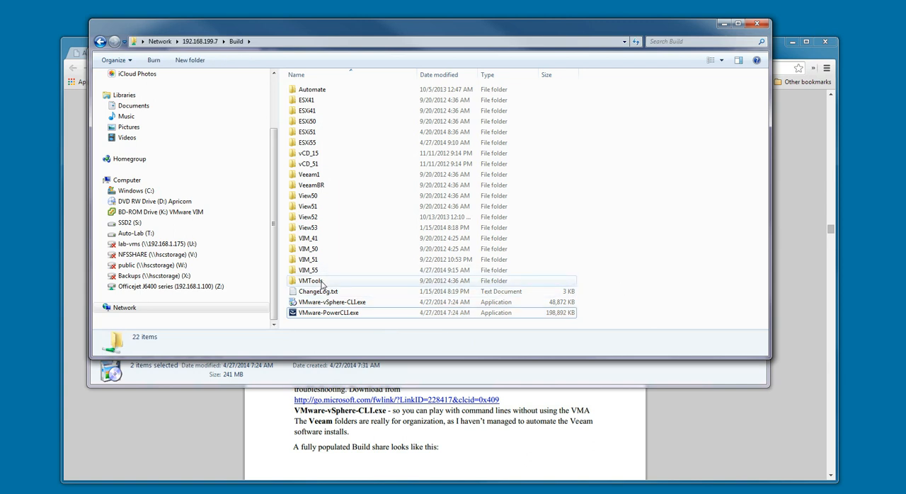
mouse_move(310, 281)
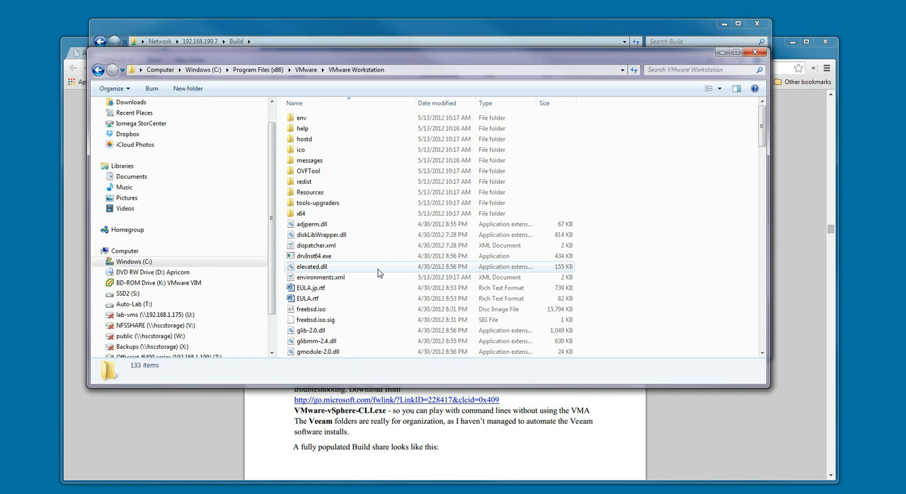
Mount windows.iso from the VMware Workstation folder as the VMware Tools drive K.
scroll(down, 3)
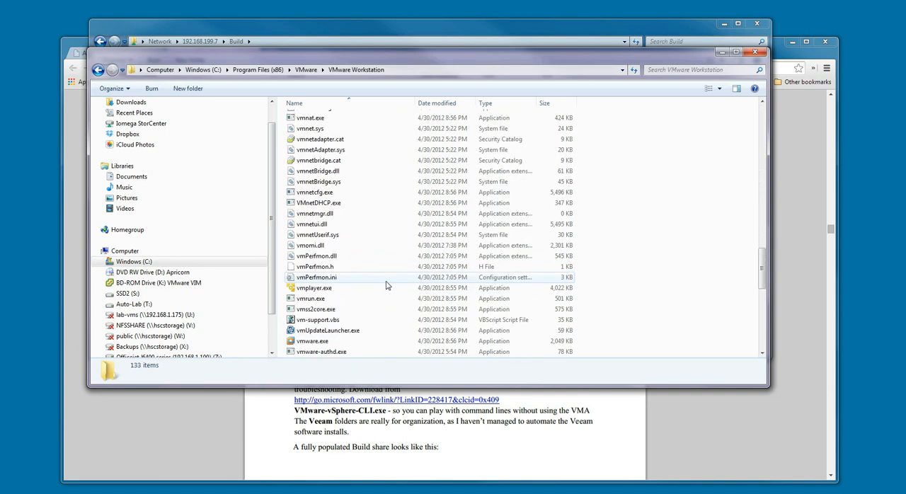
scroll(down, 3)
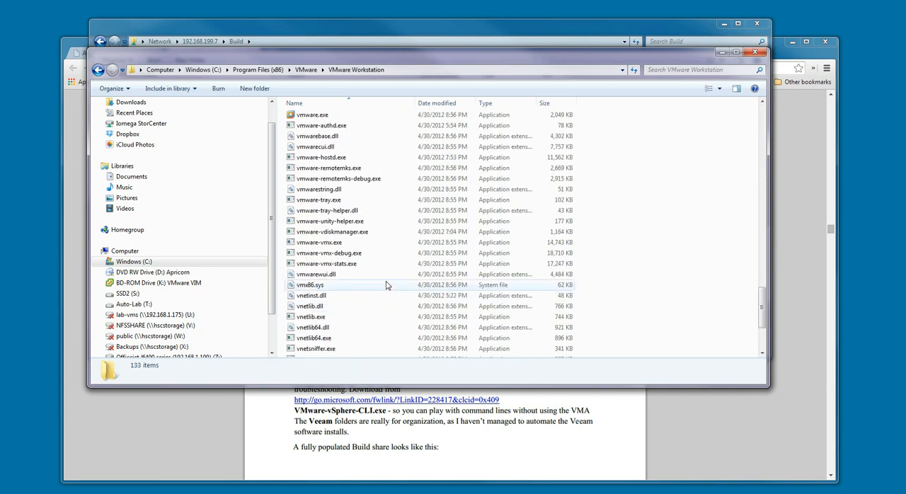
click(313, 266)
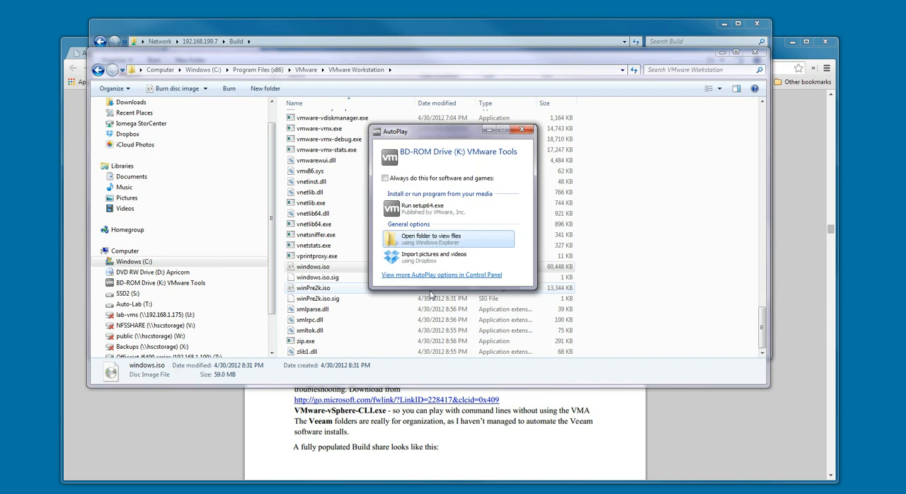
Copy all six VMware Tools disc items into Build\VMTools, then return to Build.
click(432, 239)
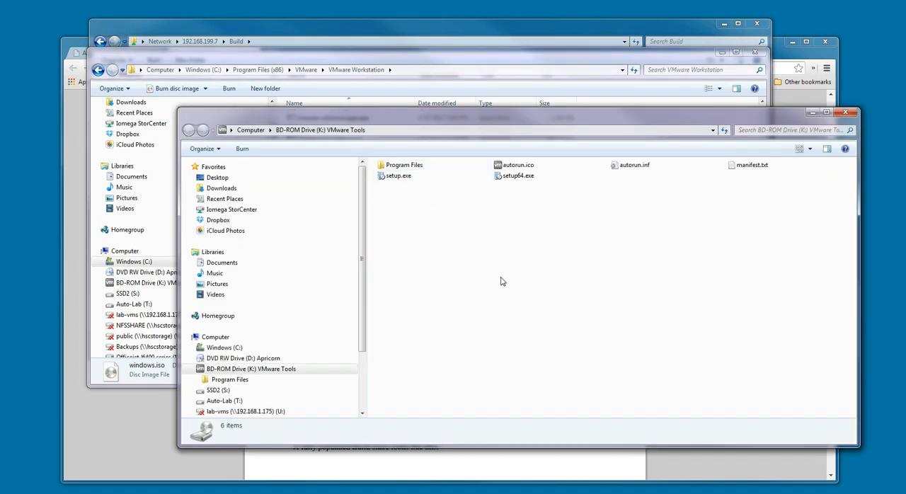
key(ctrl+a)
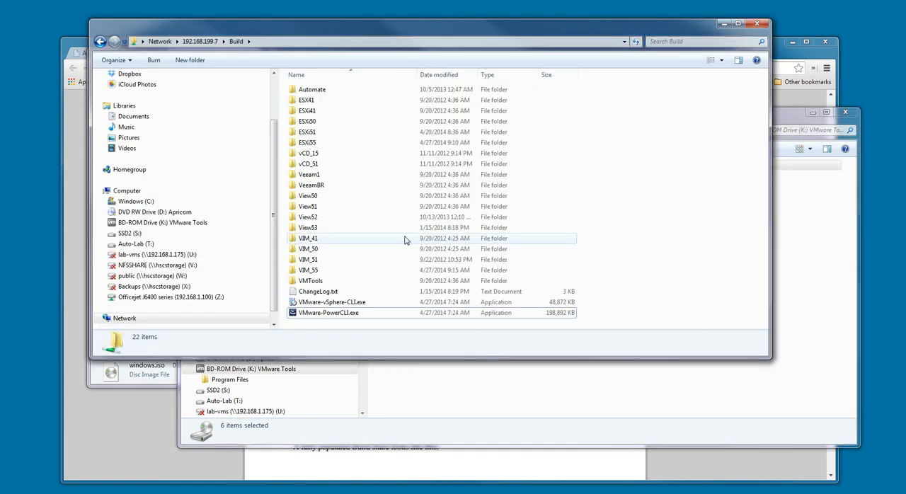
double_click(310, 280)
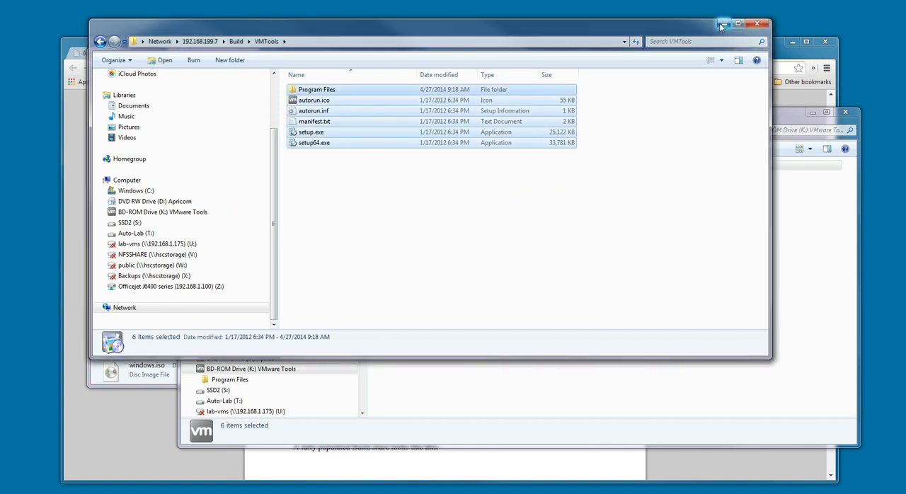
click(100, 42)
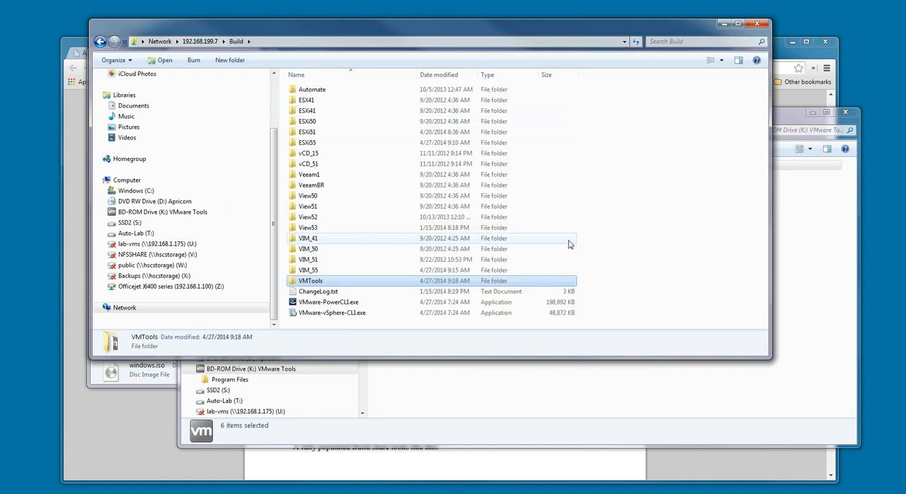
mouse_move(601, 230)
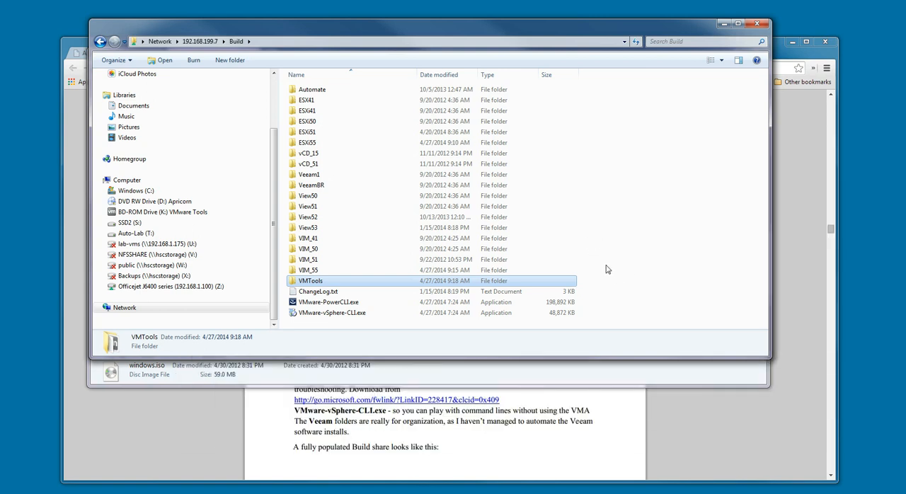
mouse_move(626, 256)
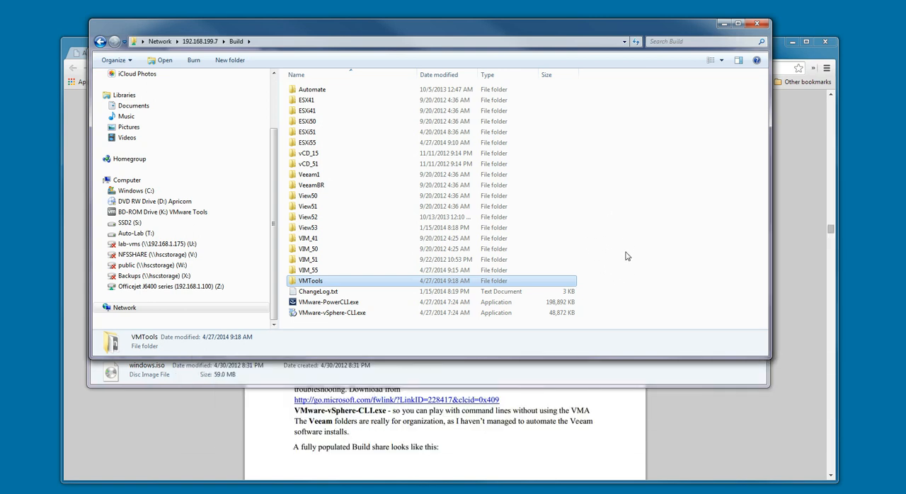
mouse_move(588, 222)
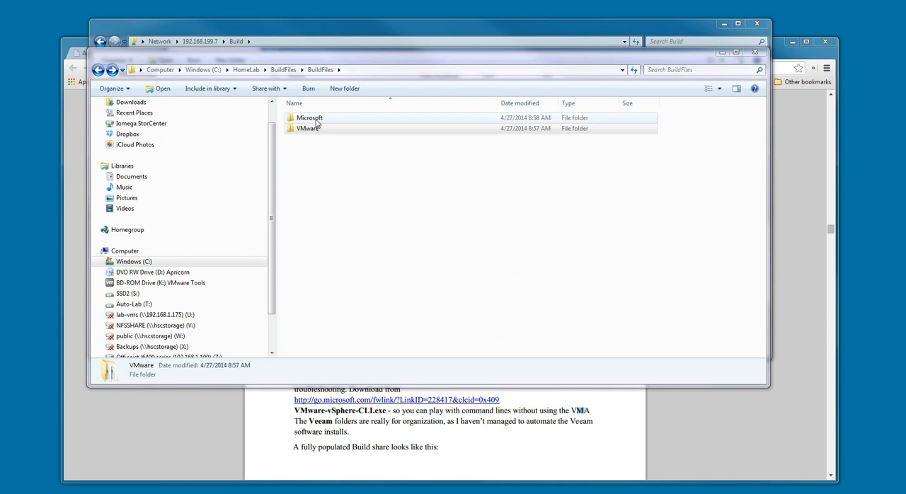
Copy SQLManagementStudio_x64_ENU.exe from the local Microsoft folder into the Build share.
double_click(310, 117)
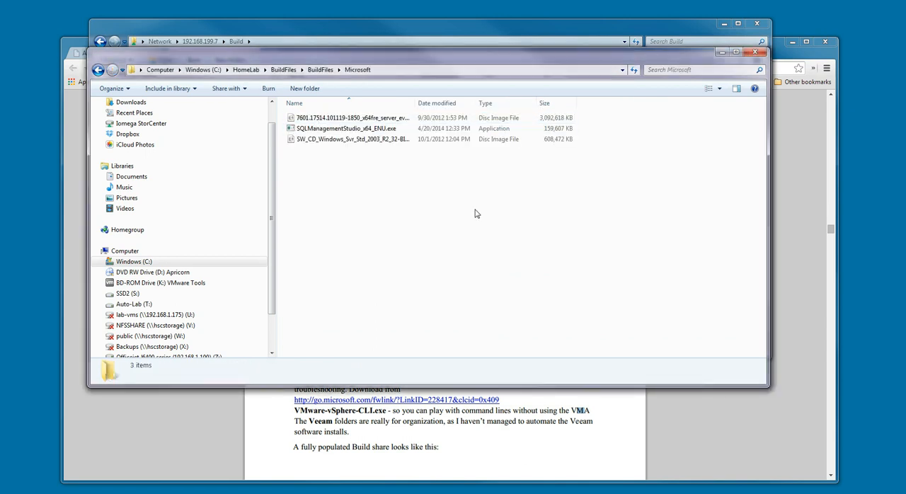
click(346, 129)
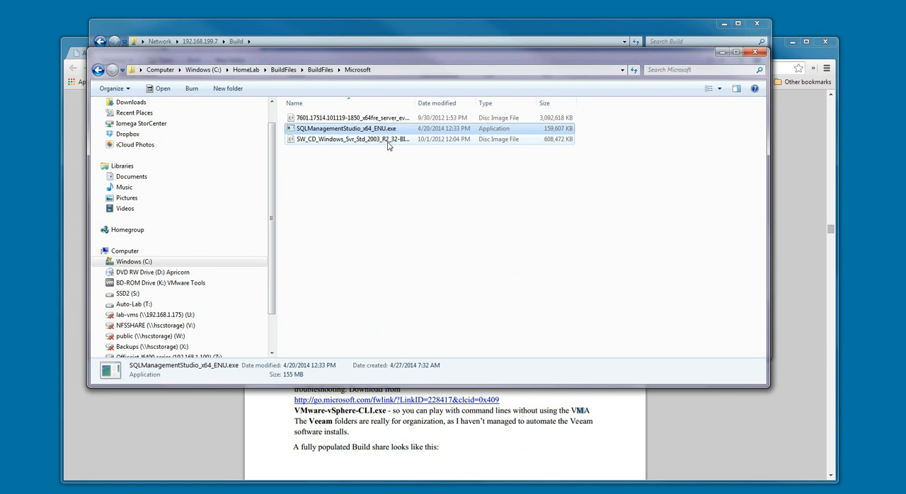
right_click(346, 128)
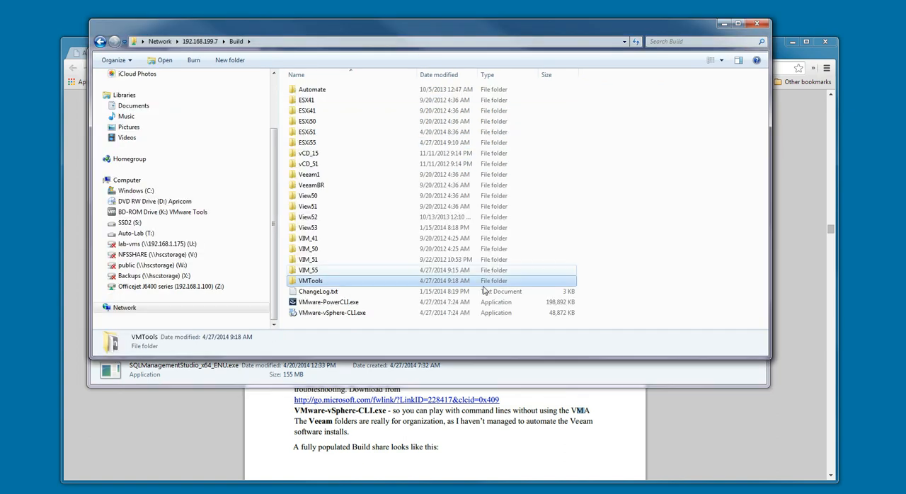
right_click(483, 290)
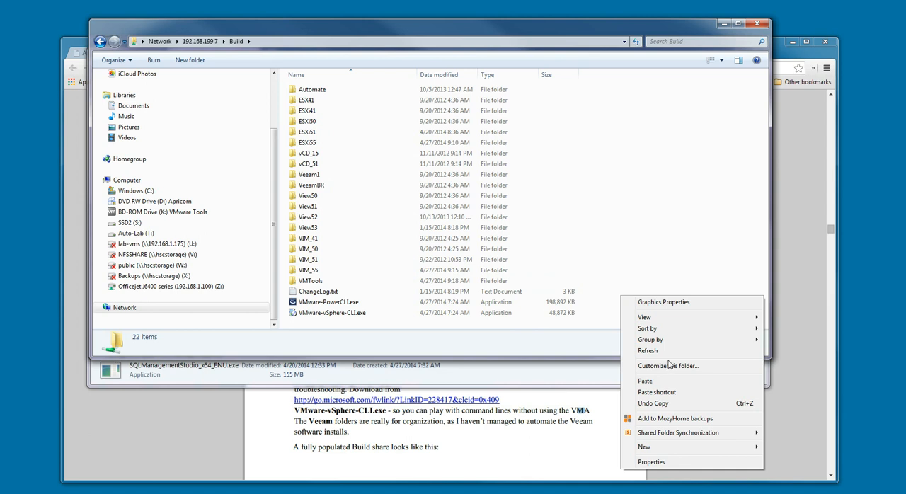
click(645, 381)
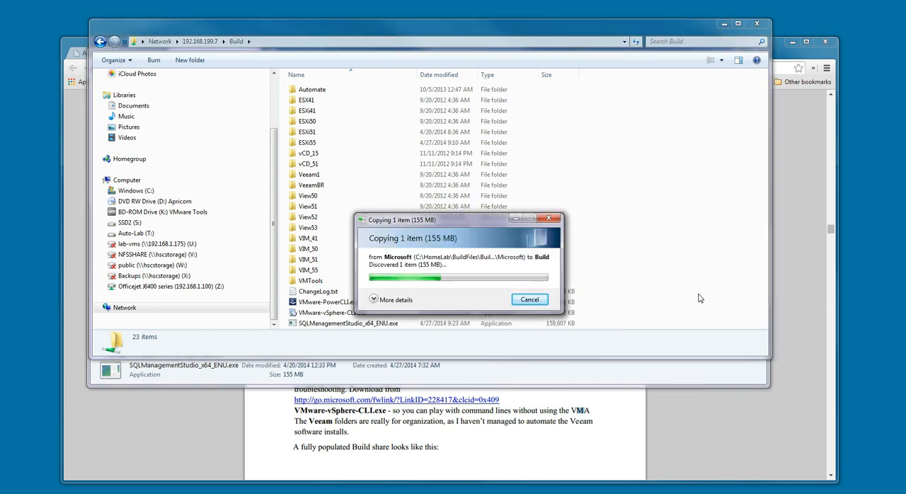
mouse_move(529, 378)
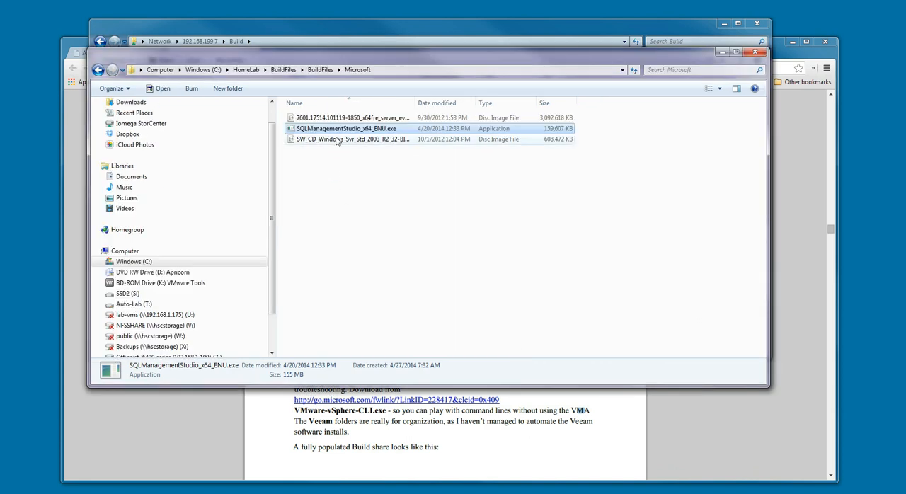
Copy the SW_CD_Windows_Svr_Std_2003 ISO into the Build share.
right_click(347, 139)
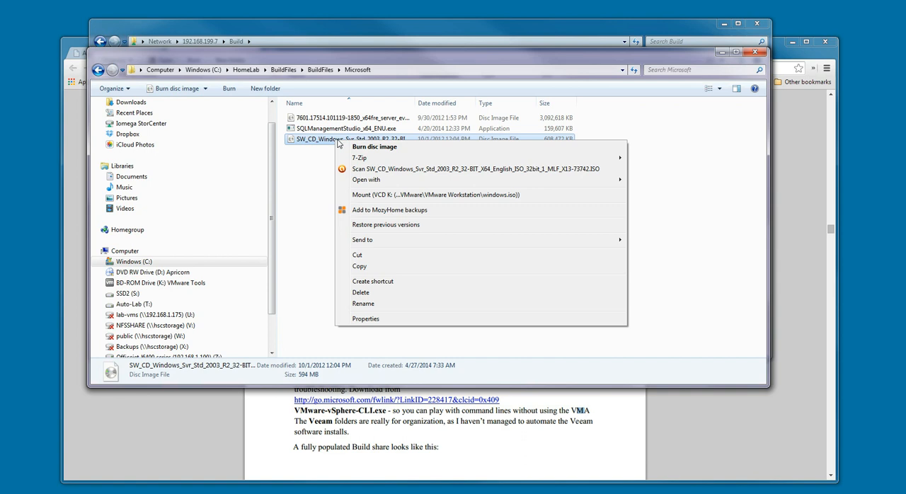
click(359, 266)
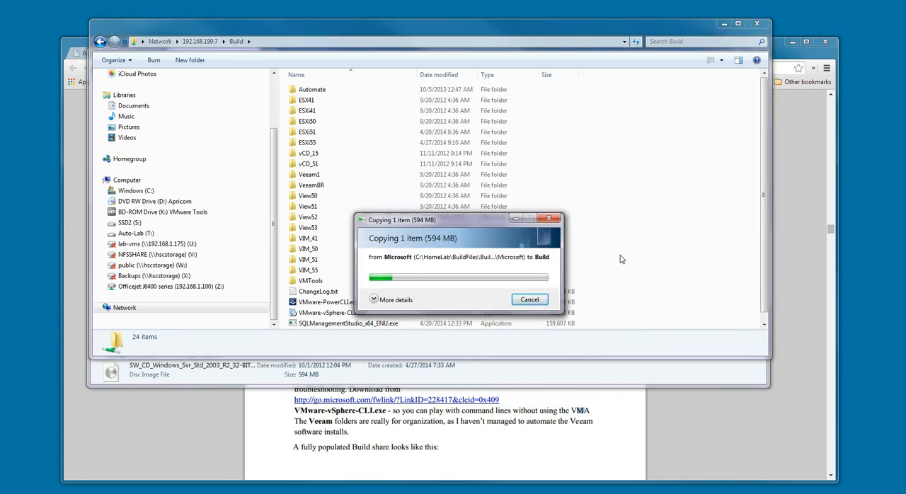
mouse_move(612, 332)
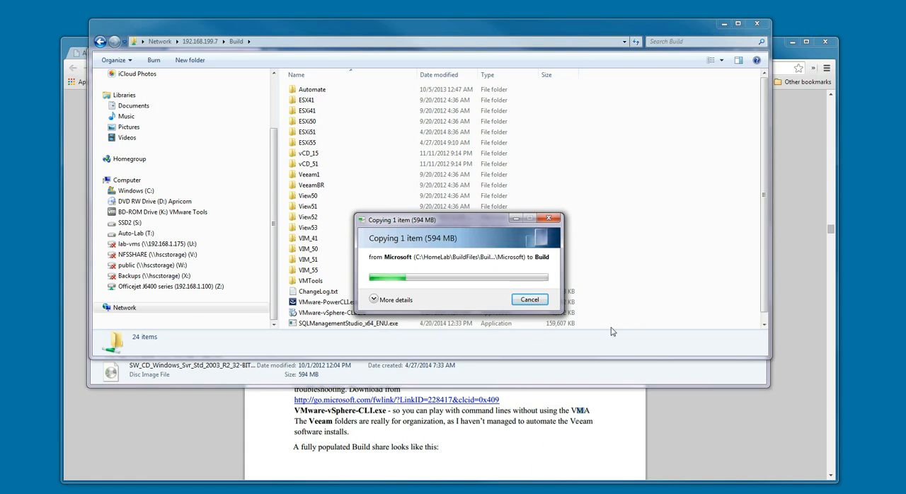
mouse_move(598, 297)
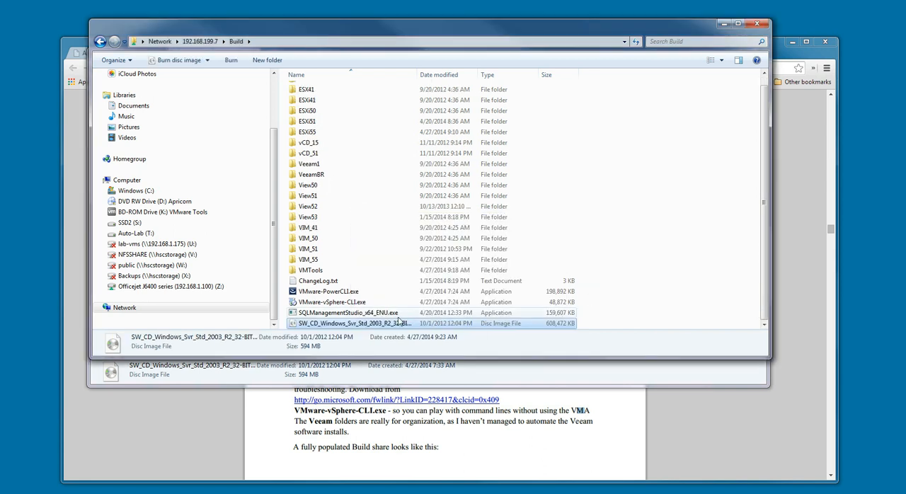
Delete the copied Windows Server 2003 ISO from the Build share.
right_click(376, 323)
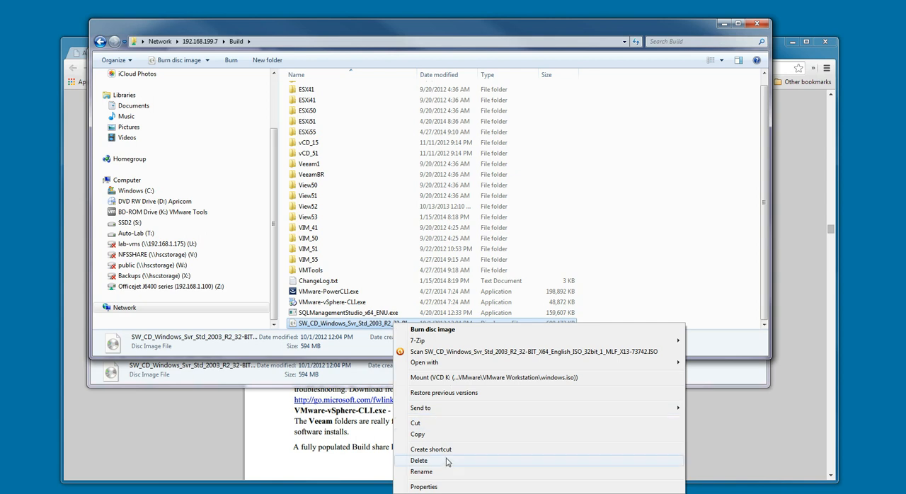
click(421, 472)
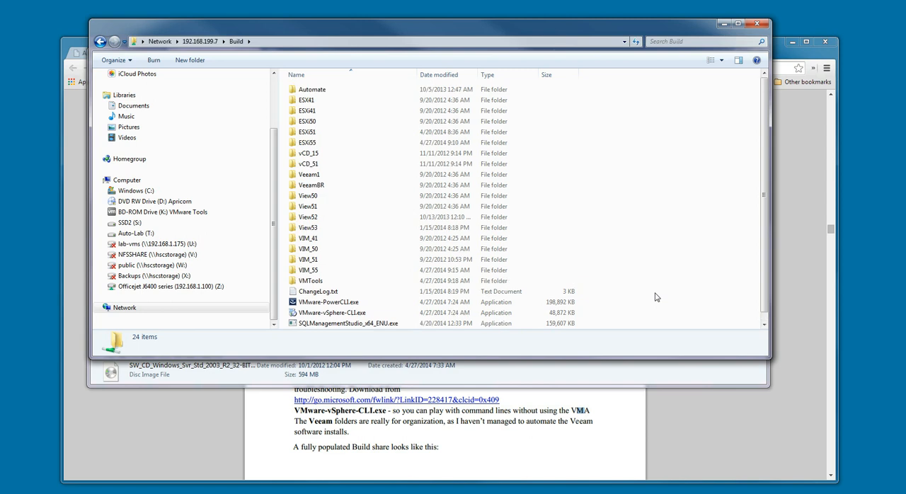
scroll(down, 3)
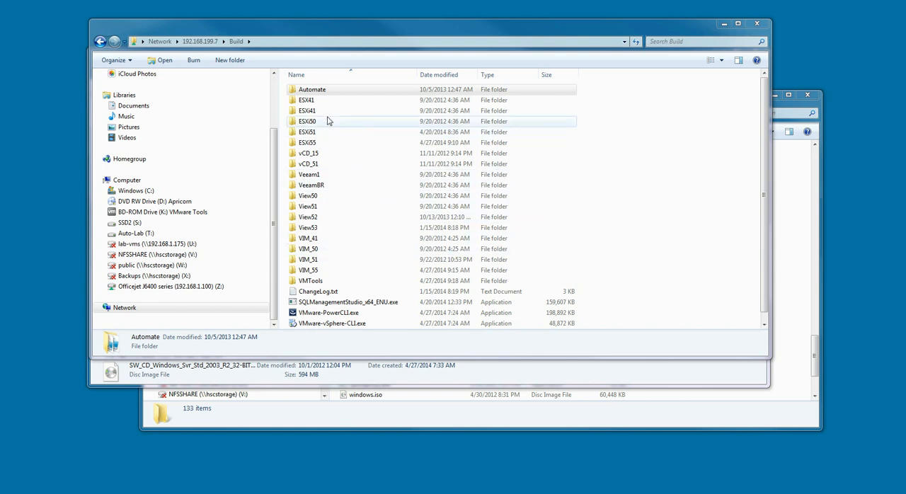
Open the Automate folder and view automate.ini in Notepad.
click(312, 88)
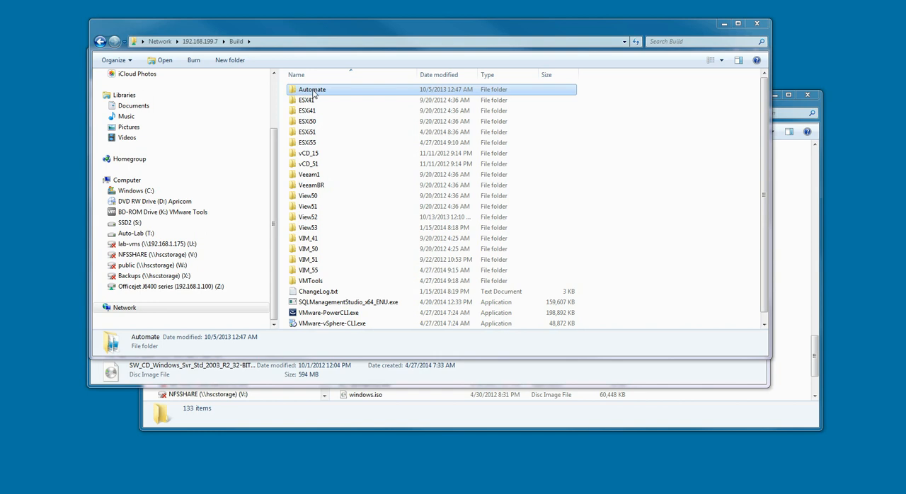
double_click(311, 88)
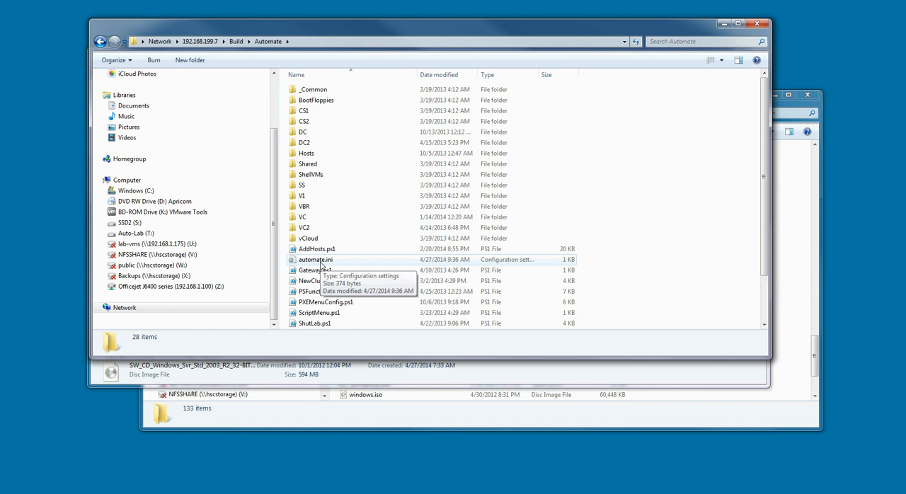
double_click(315, 259)
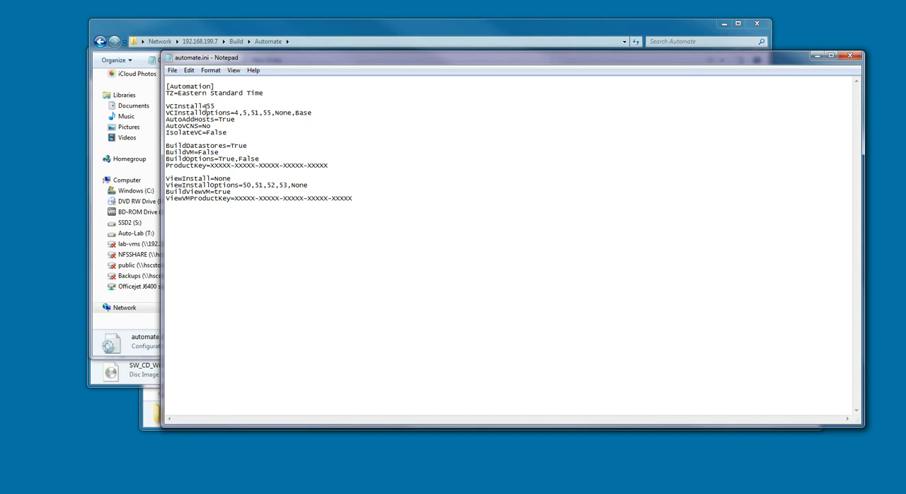
mouse_move(342, 118)
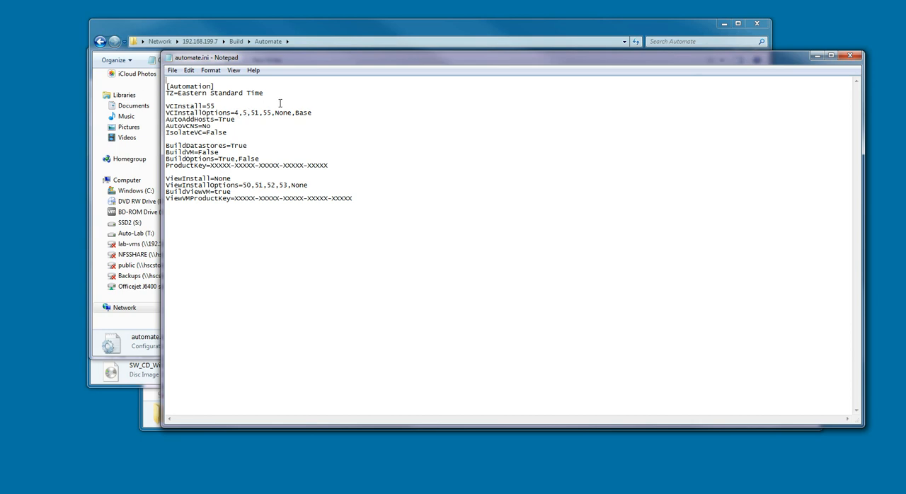
mouse_move(392, 120)
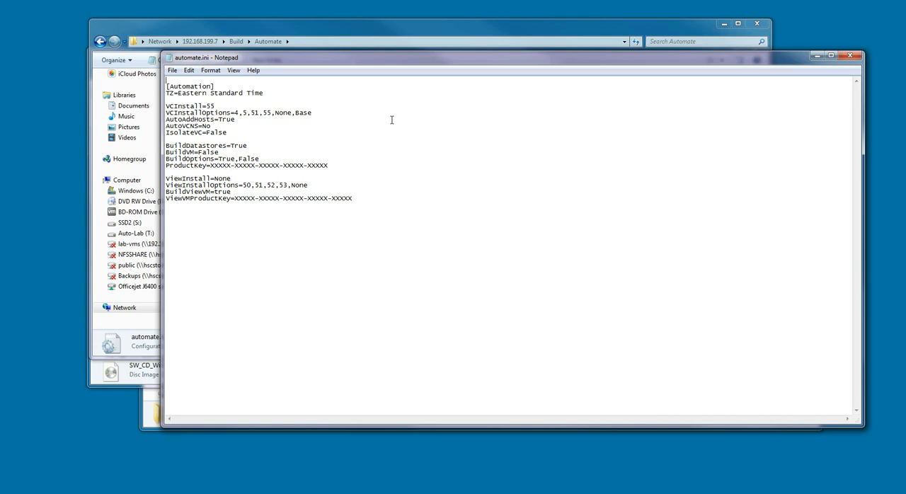
mouse_move(347, 123)
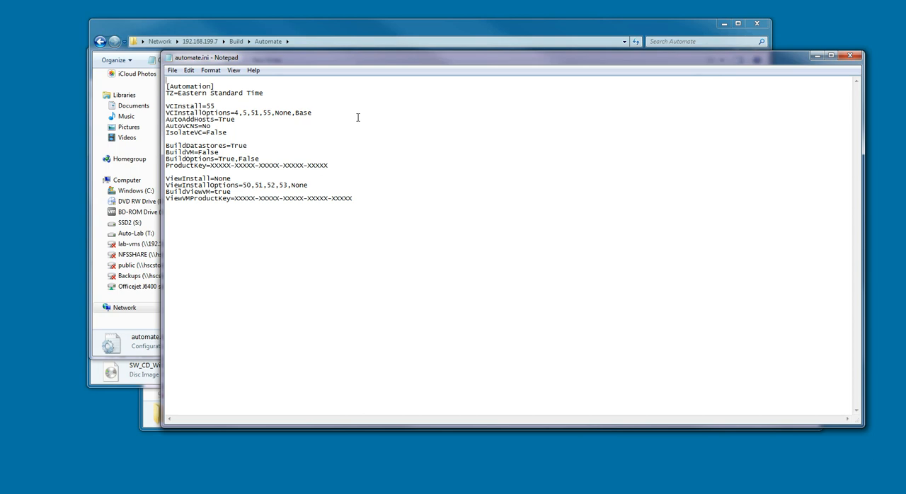
mouse_move(353, 131)
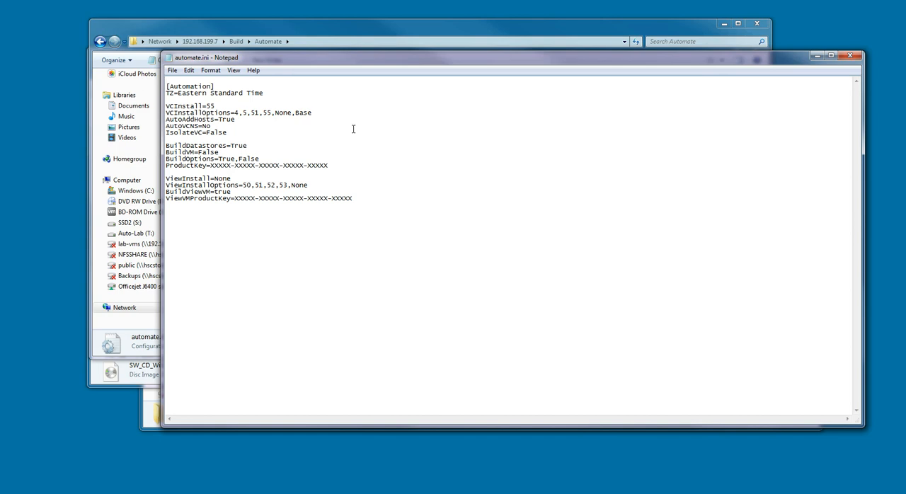
mouse_move(222, 123)
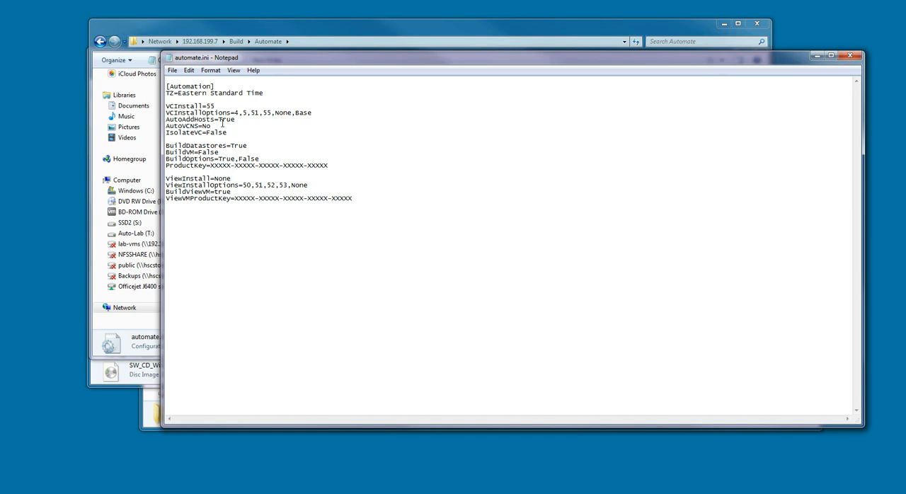
mouse_move(333, 141)
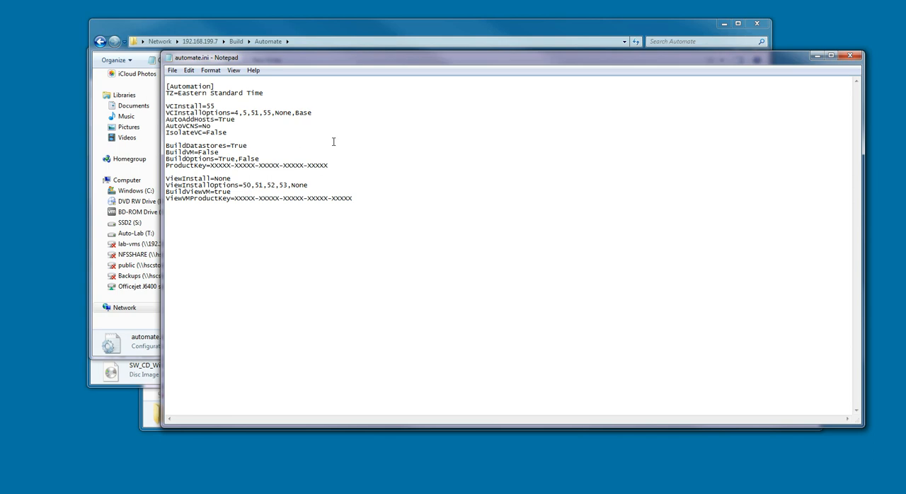
mouse_move(442, 169)
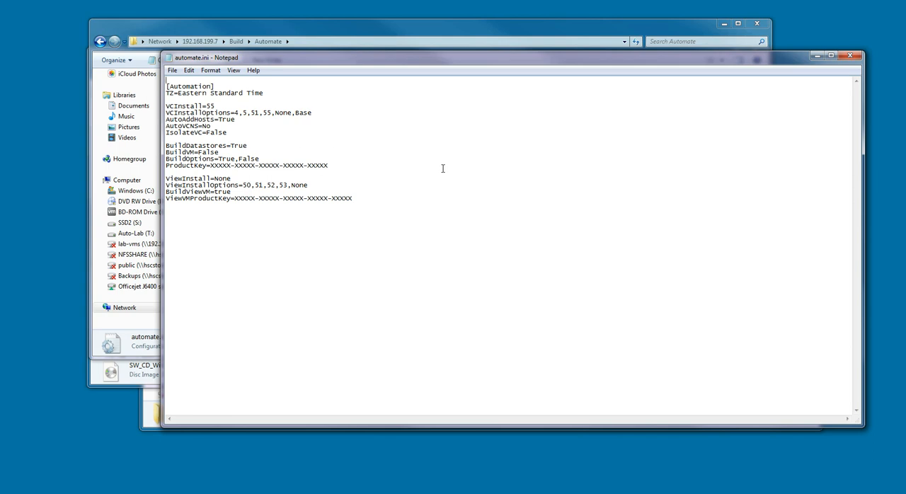
mouse_move(458, 158)
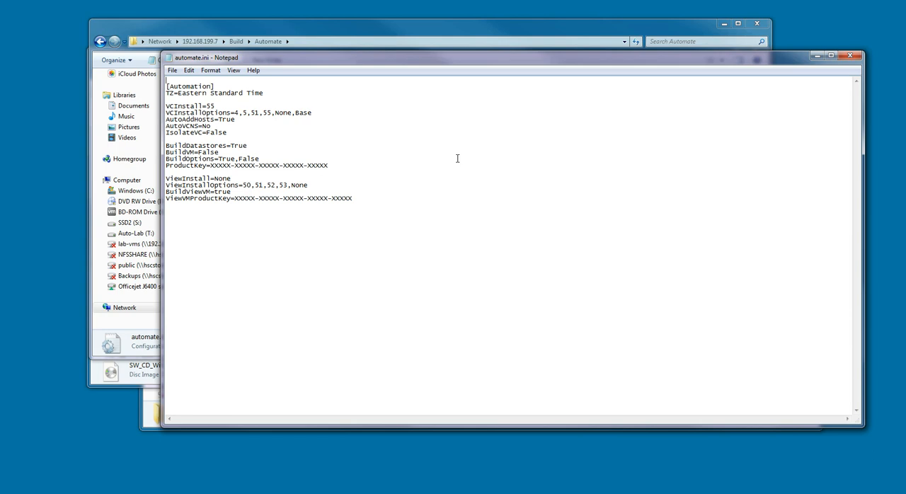
mouse_move(453, 157)
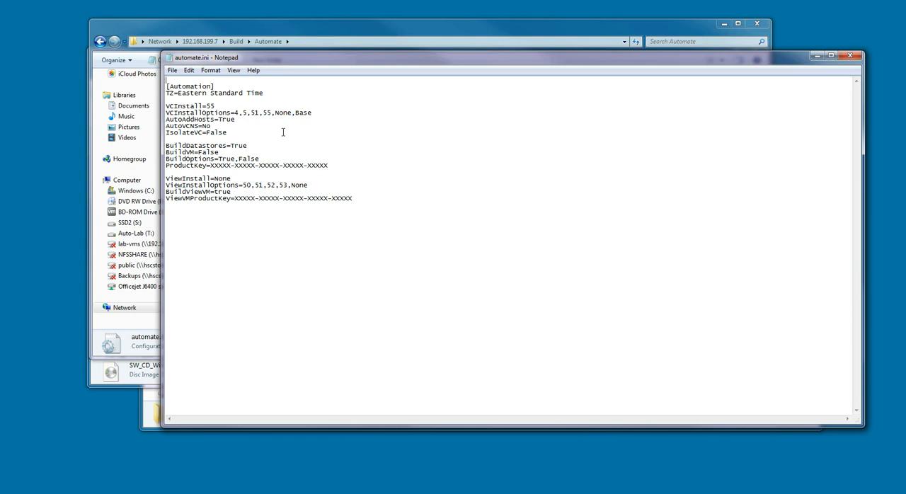
mouse_move(509, 270)
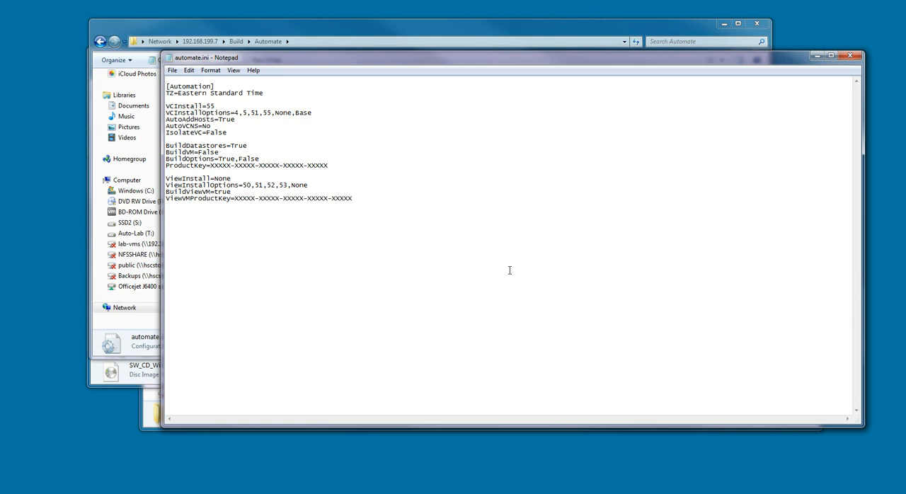
mouse_move(469, 189)
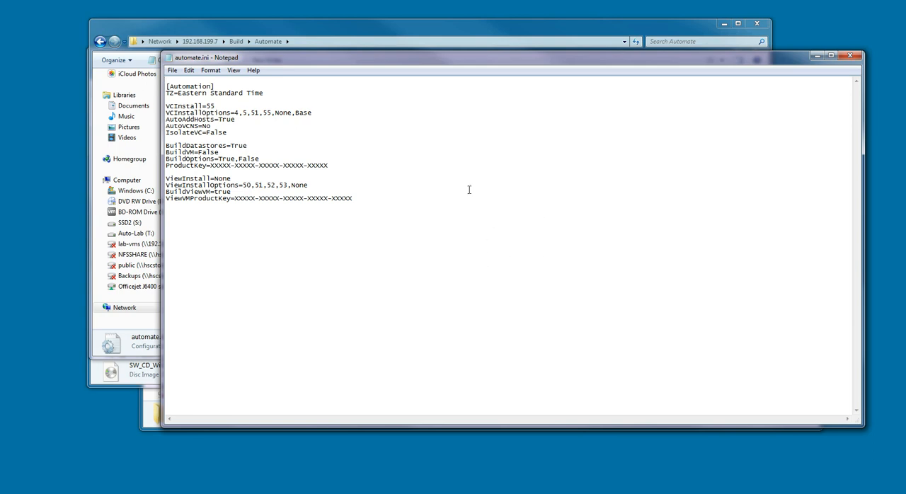
mouse_move(322, 149)
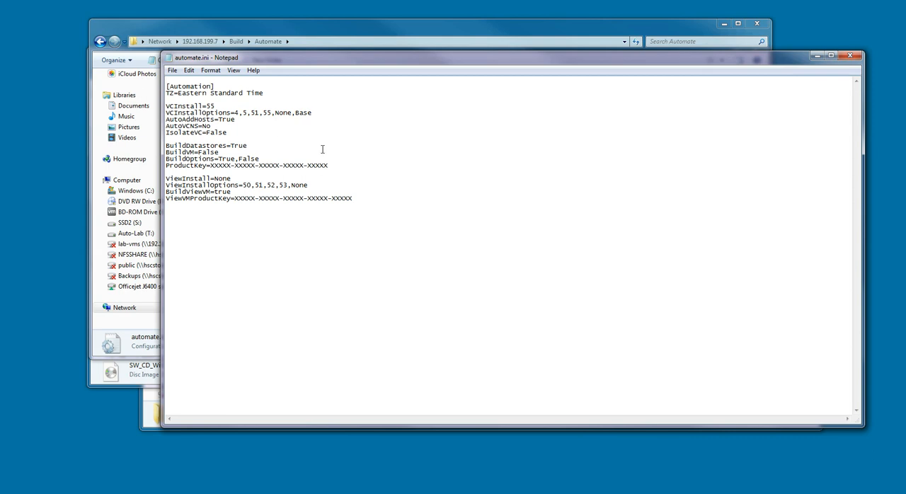
mouse_move(511, 216)
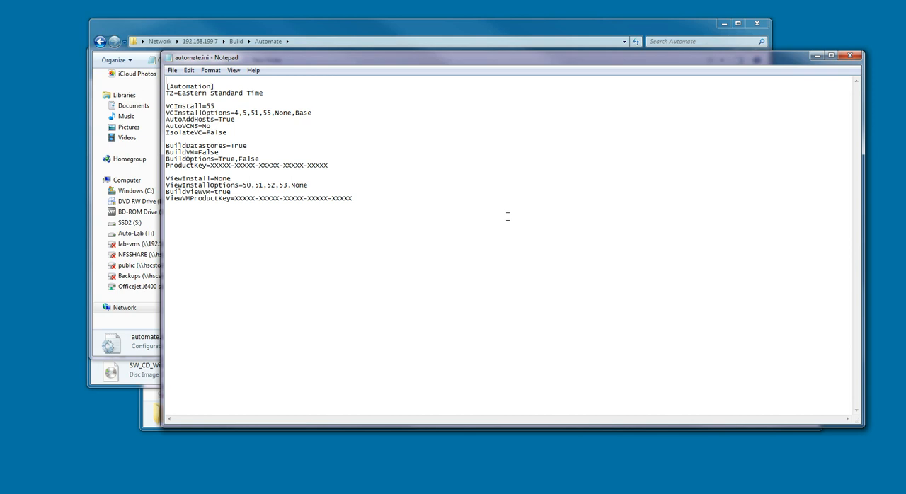
mouse_move(491, 235)
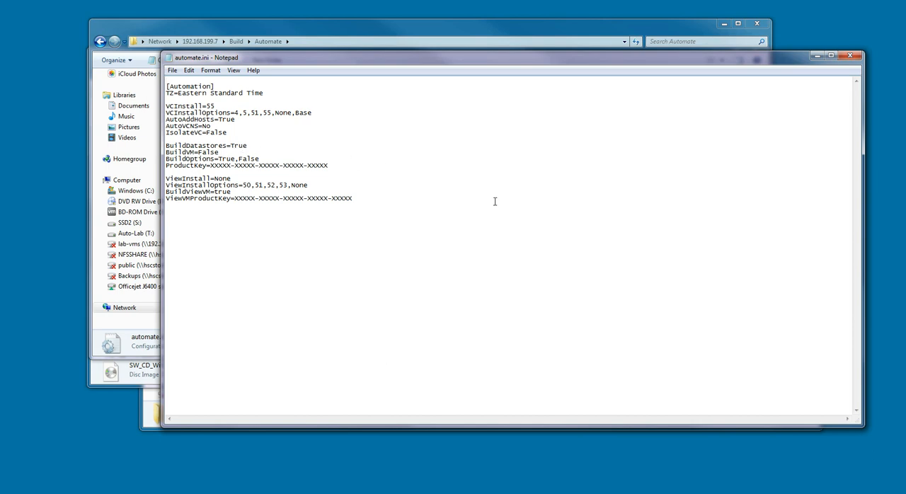
mouse_move(496, 199)
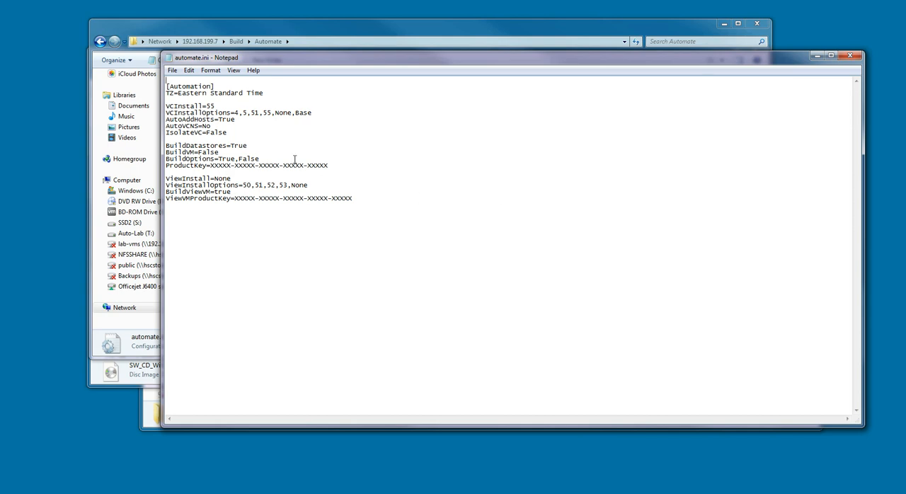
mouse_move(281, 223)
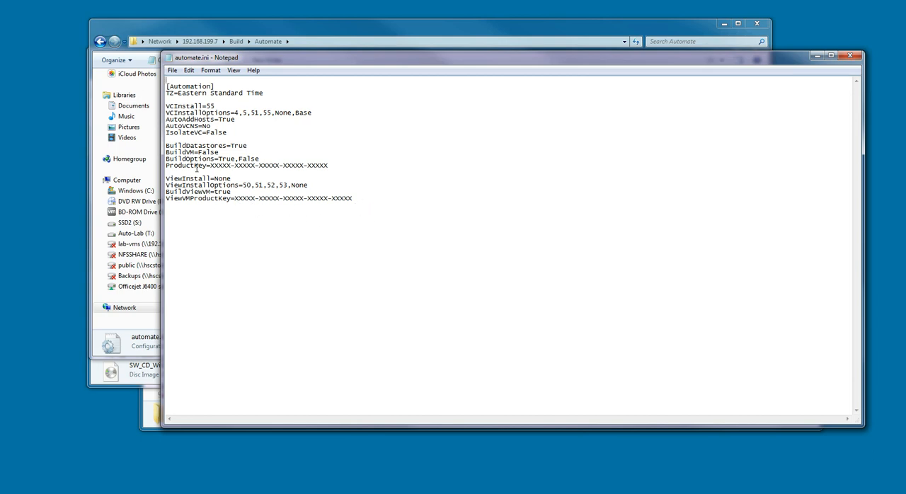
mouse_move(428, 196)
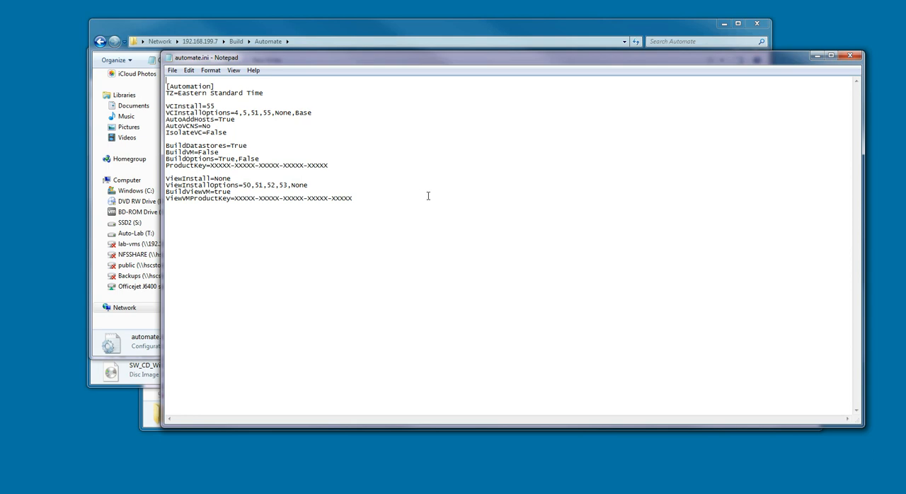
mouse_move(438, 207)
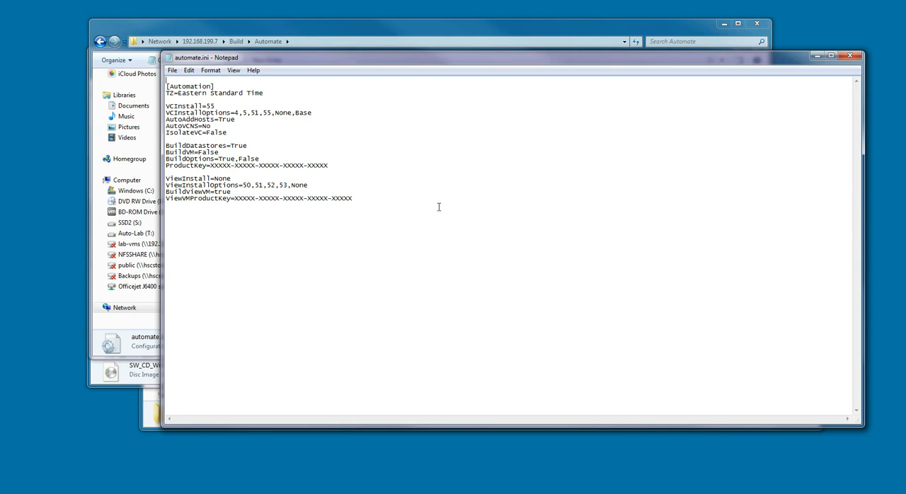
mouse_move(420, 207)
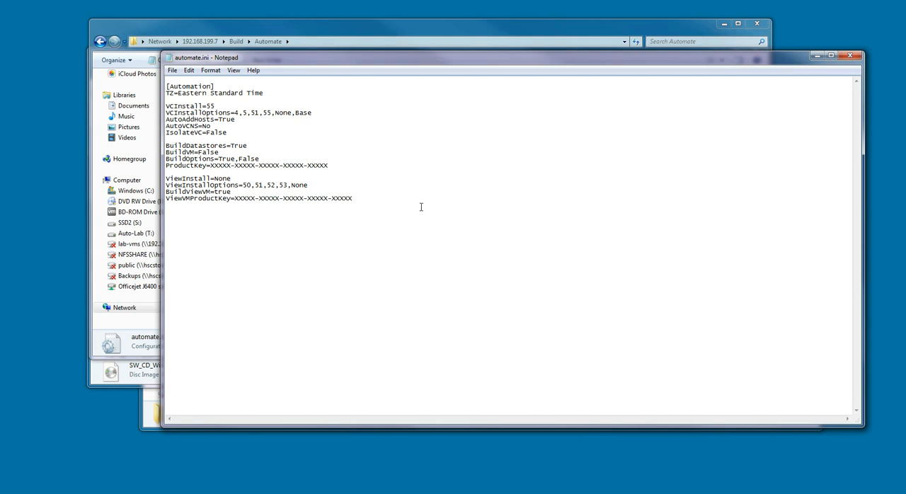
mouse_move(209, 175)
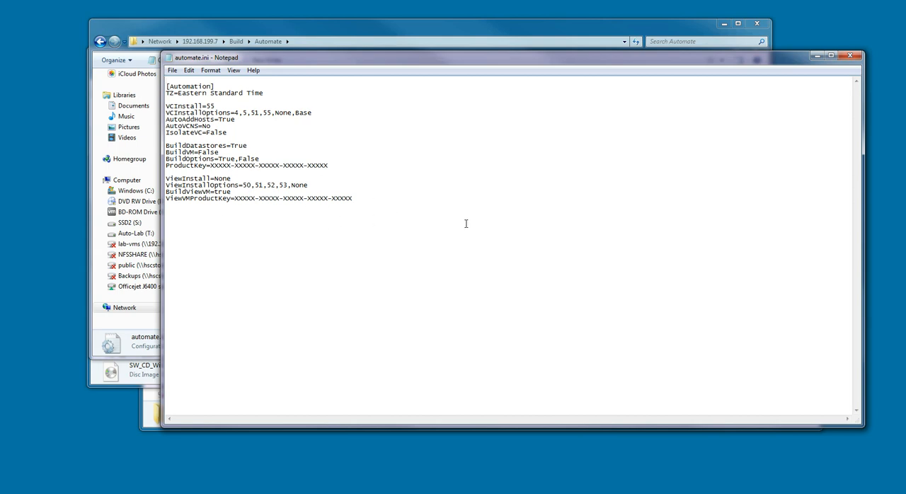
mouse_move(453, 246)
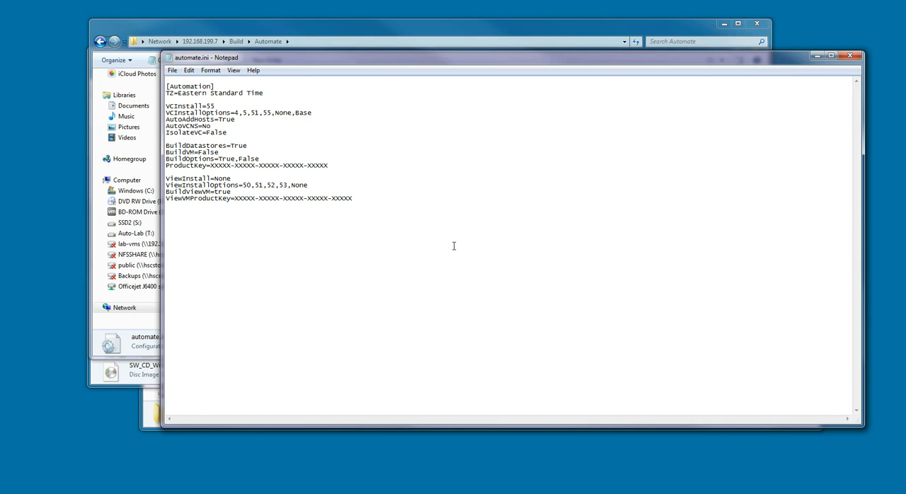
mouse_move(480, 235)
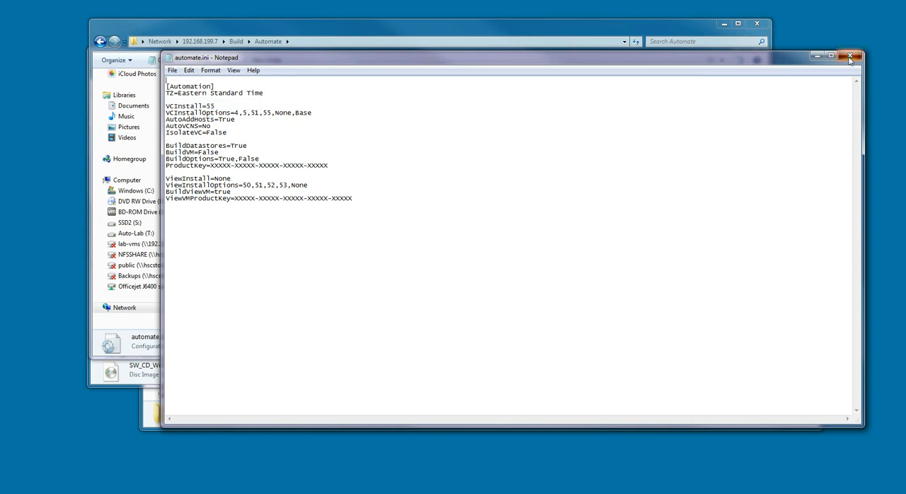
Close automate.ini in Notepad and go back up to the Build folder.
click(851, 56)
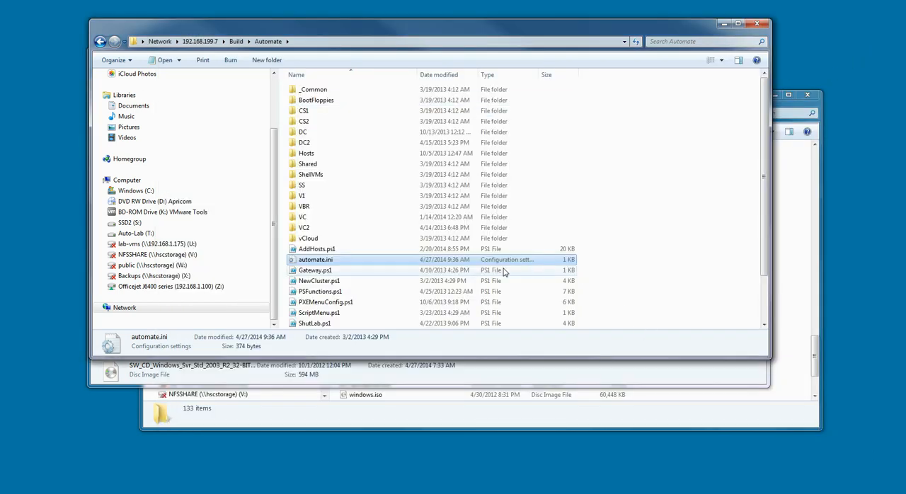
click(236, 41)
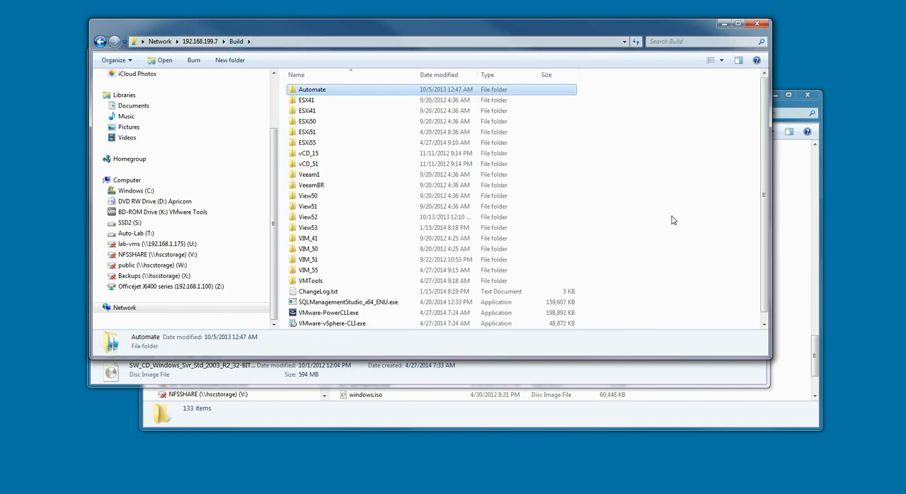
mouse_move(660, 278)
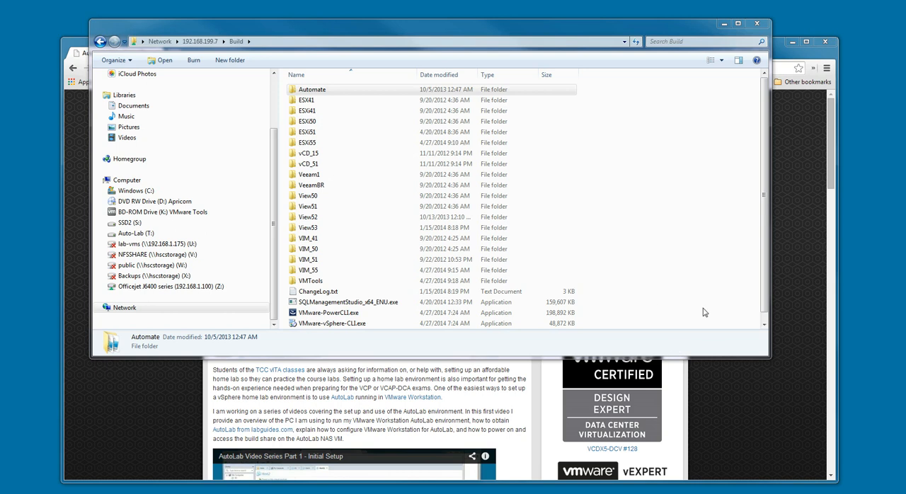
mouse_move(720, 286)
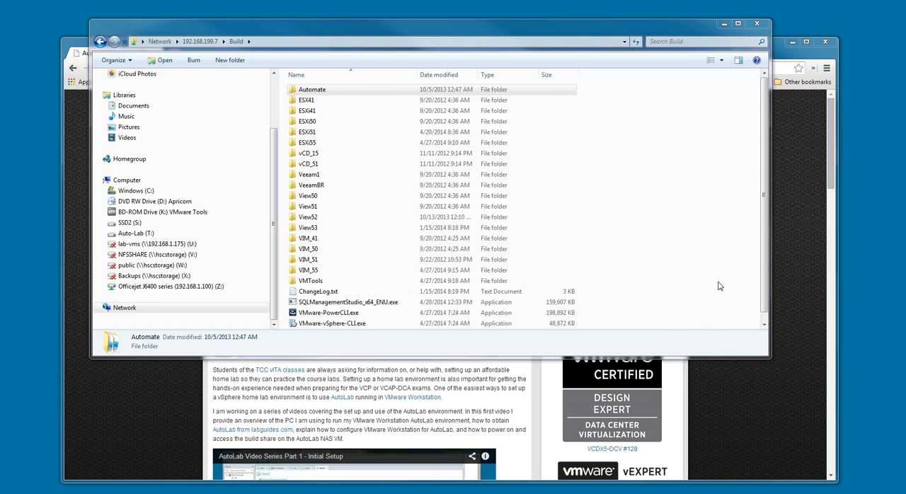
mouse_move(714, 292)
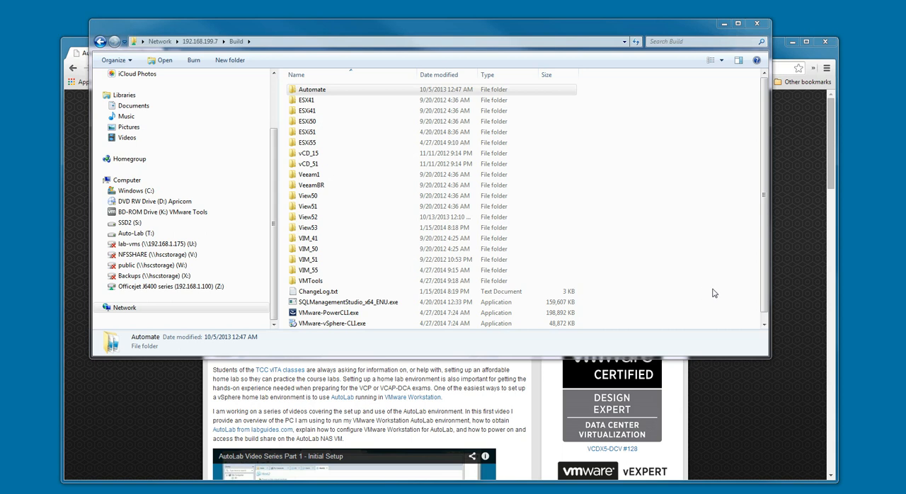
mouse_move(706, 284)
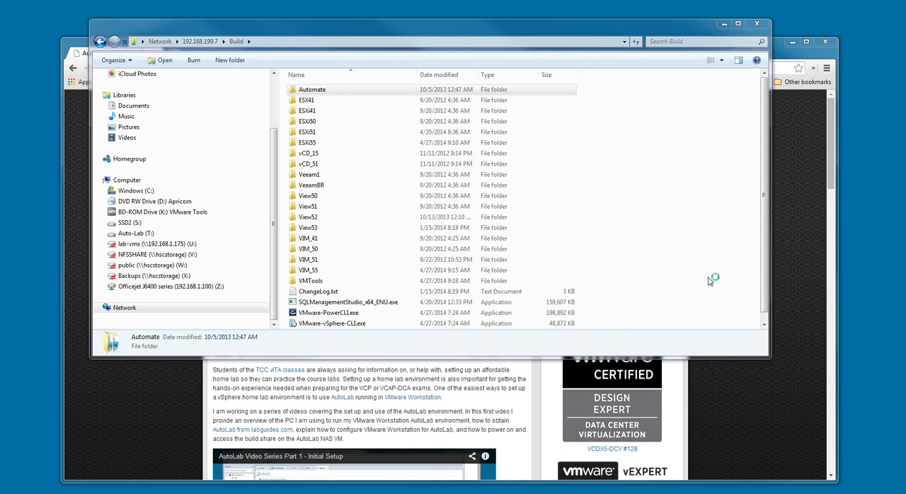
mouse_move(665, 270)
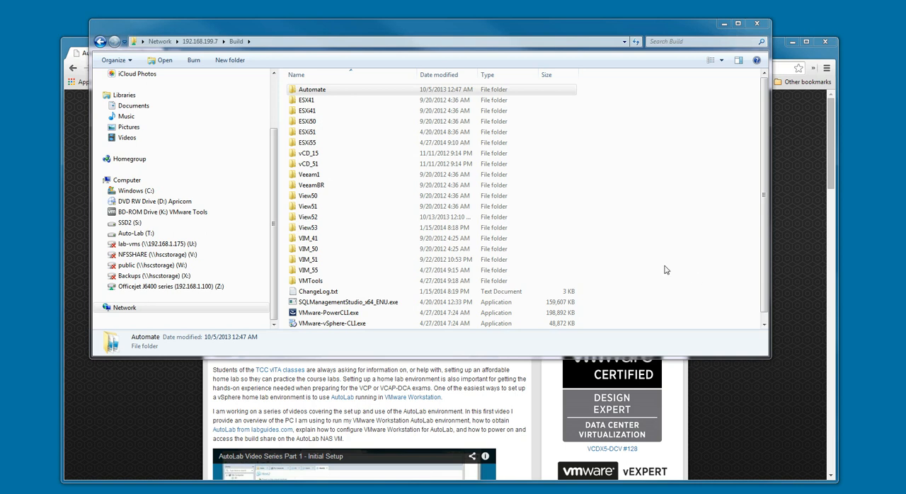
mouse_move(678, 277)
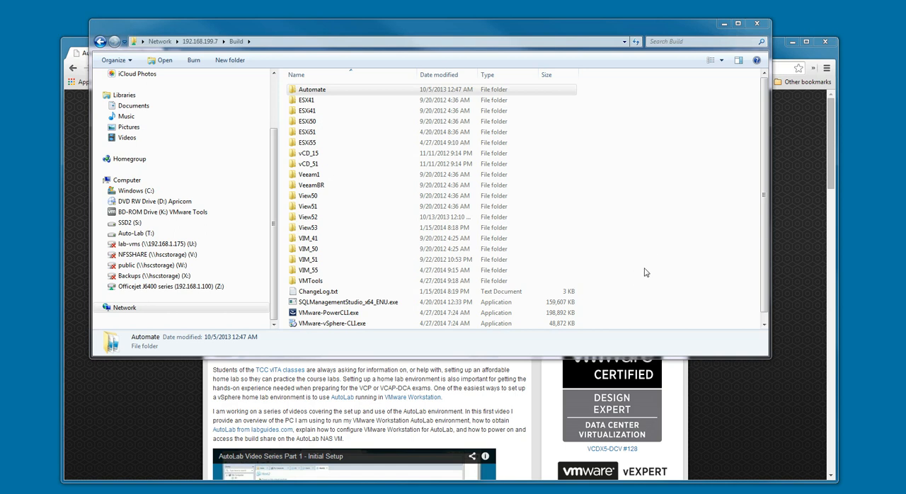
mouse_move(646, 275)
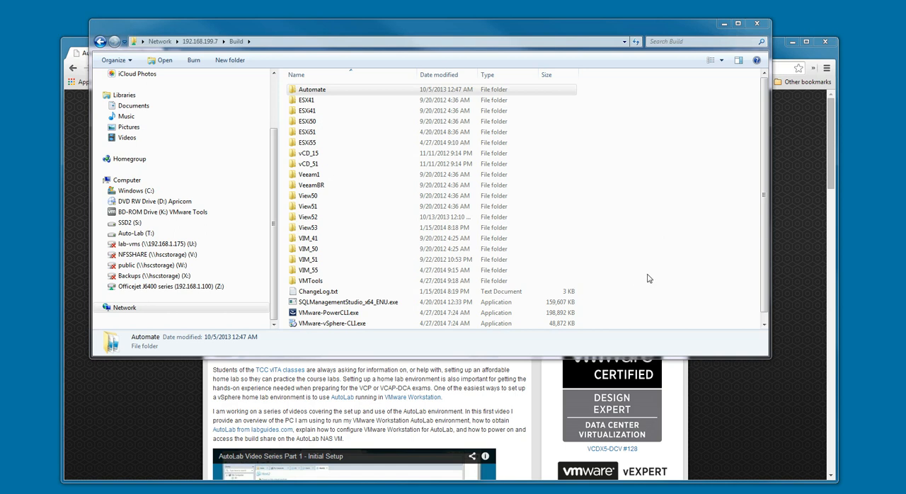
mouse_move(140, 423)
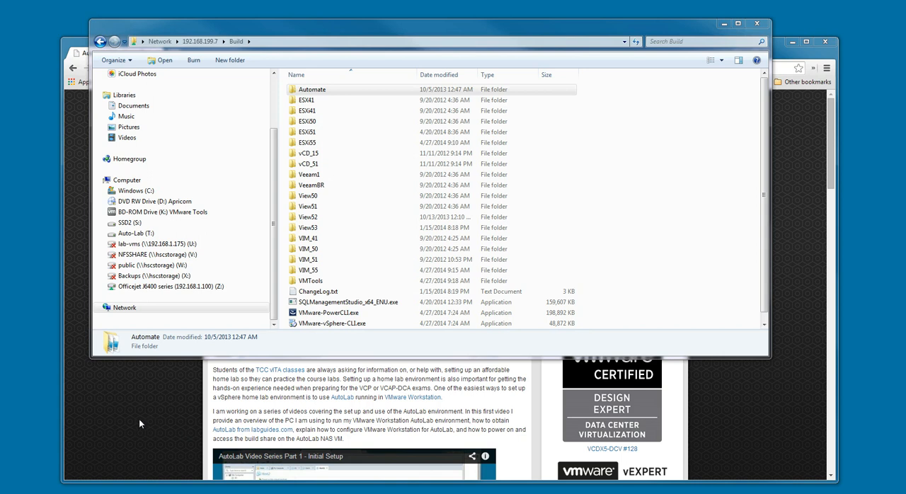
mouse_move(139, 420)
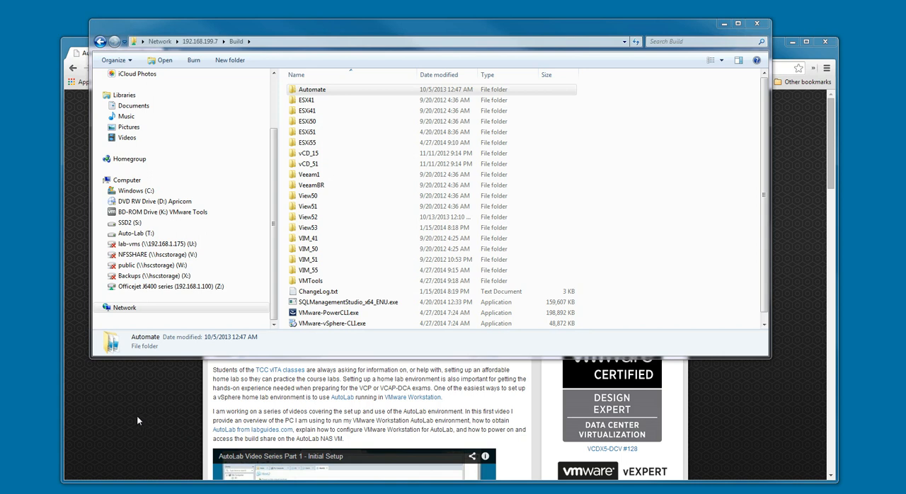
mouse_move(139, 418)
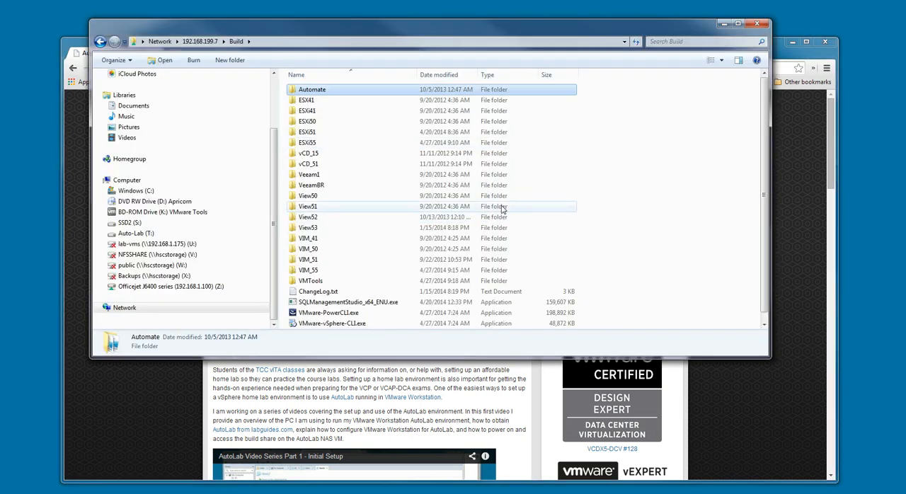
mouse_move(627, 237)
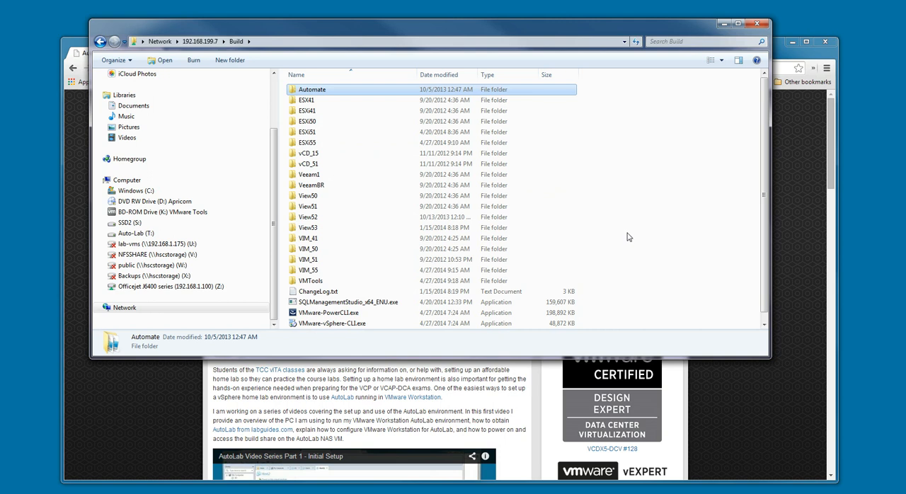
mouse_move(635, 241)
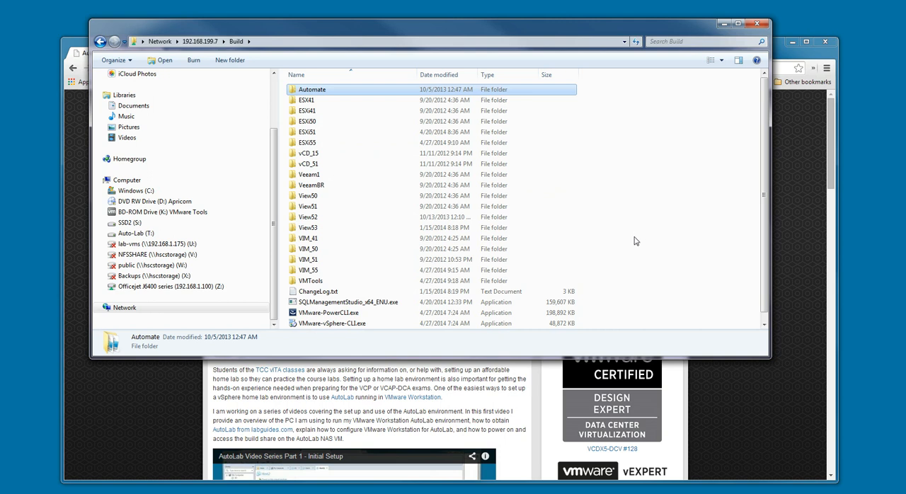
mouse_move(672, 239)
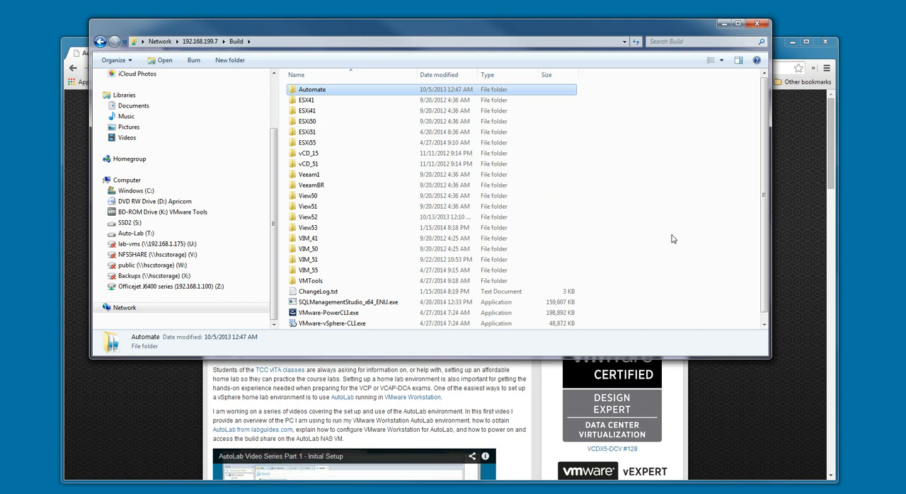
mouse_move(677, 242)
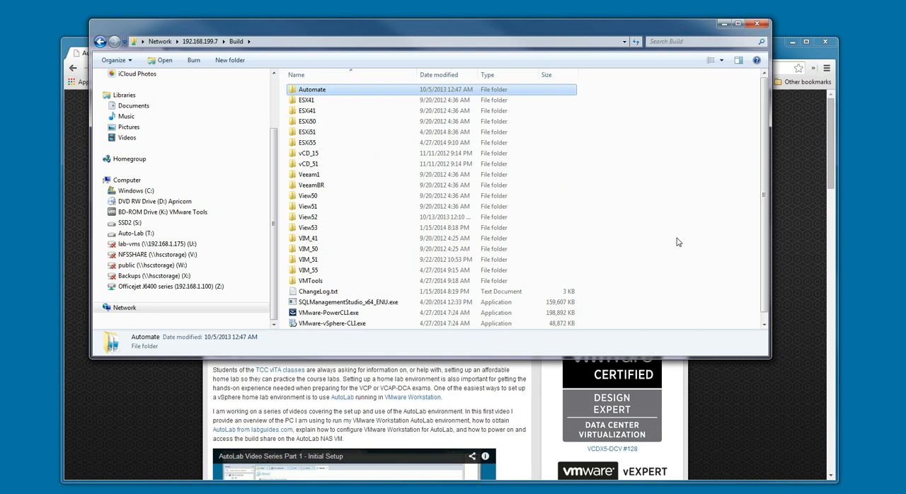
mouse_move(674, 241)
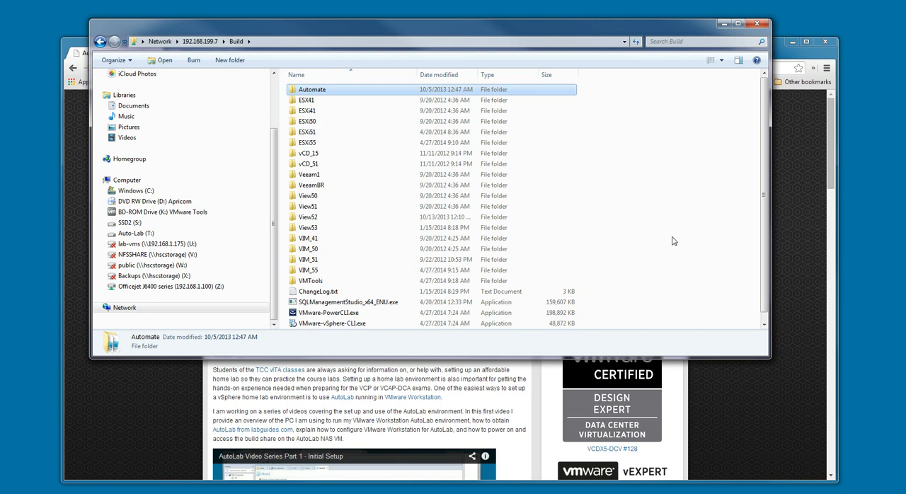
mouse_move(676, 237)
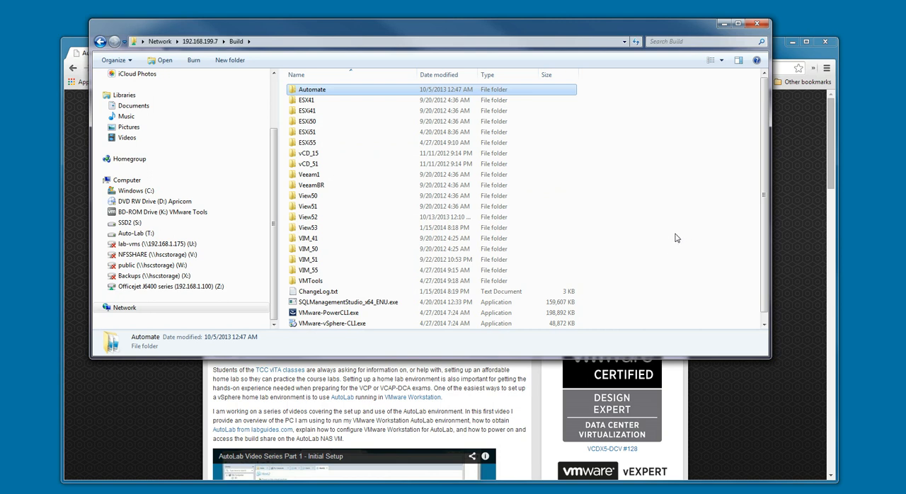
mouse_move(694, 256)
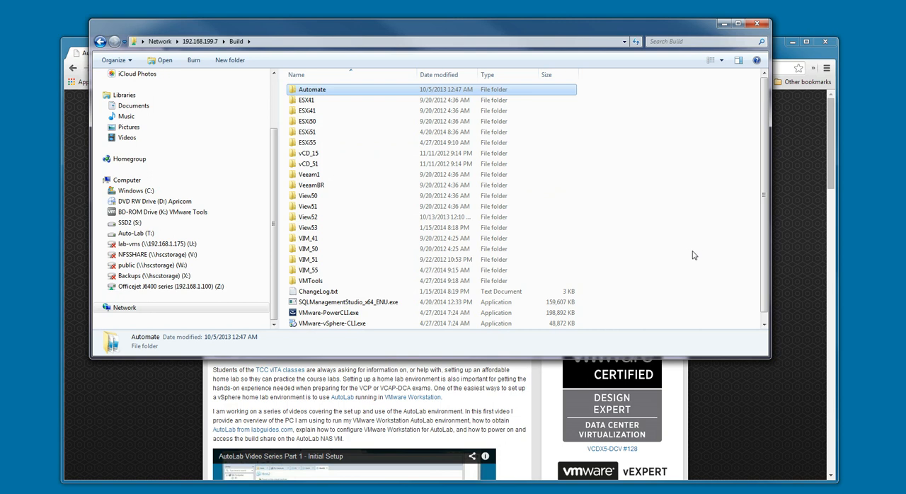
mouse_move(696, 257)
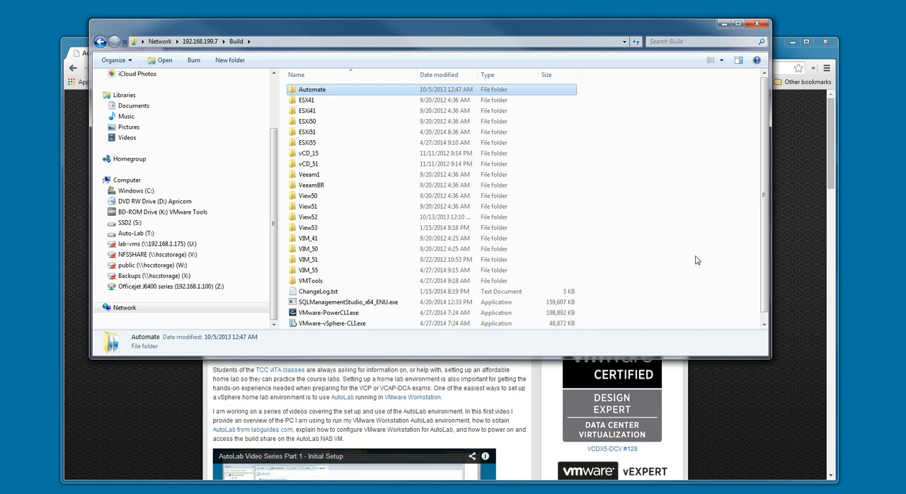
mouse_move(677, 227)
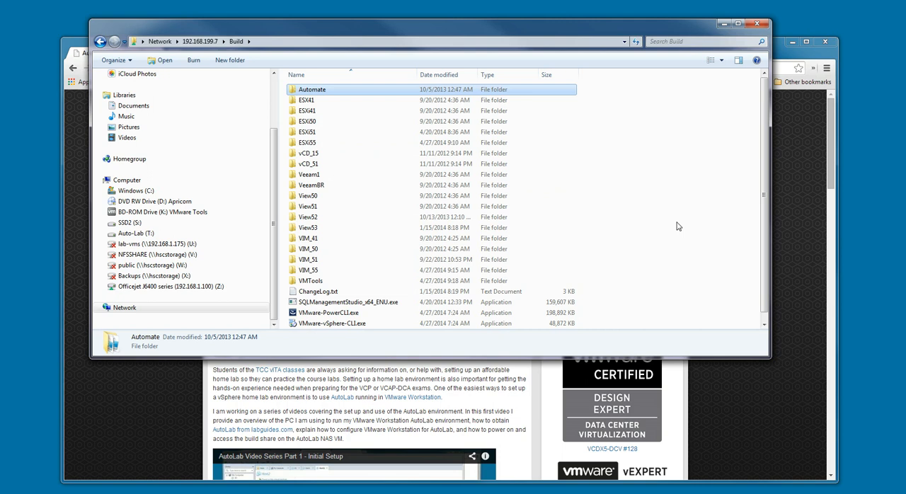
mouse_move(689, 244)
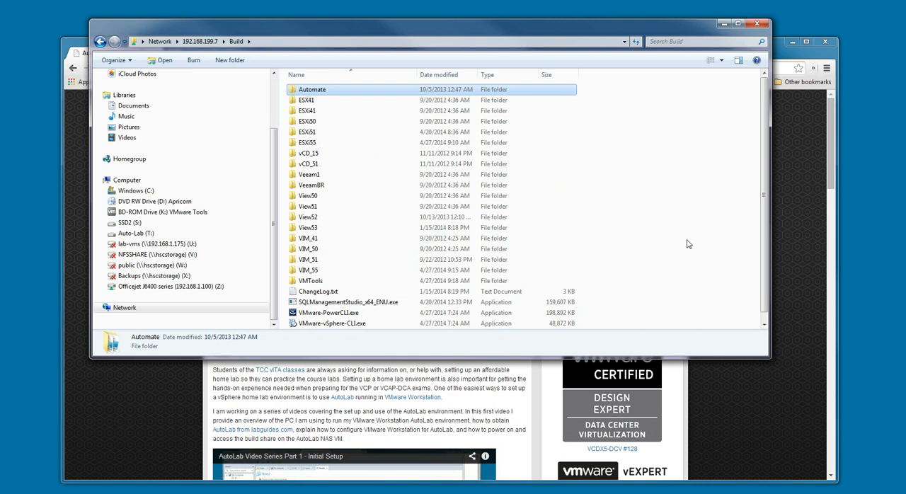
mouse_move(675, 250)
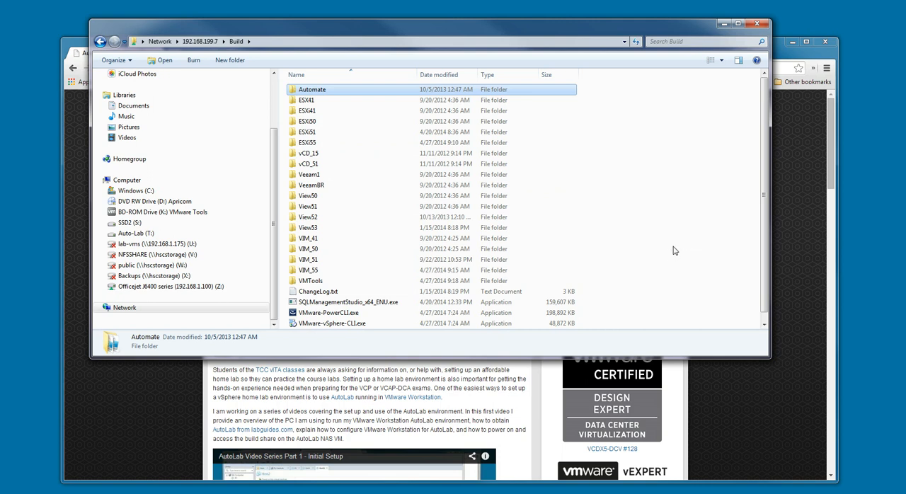